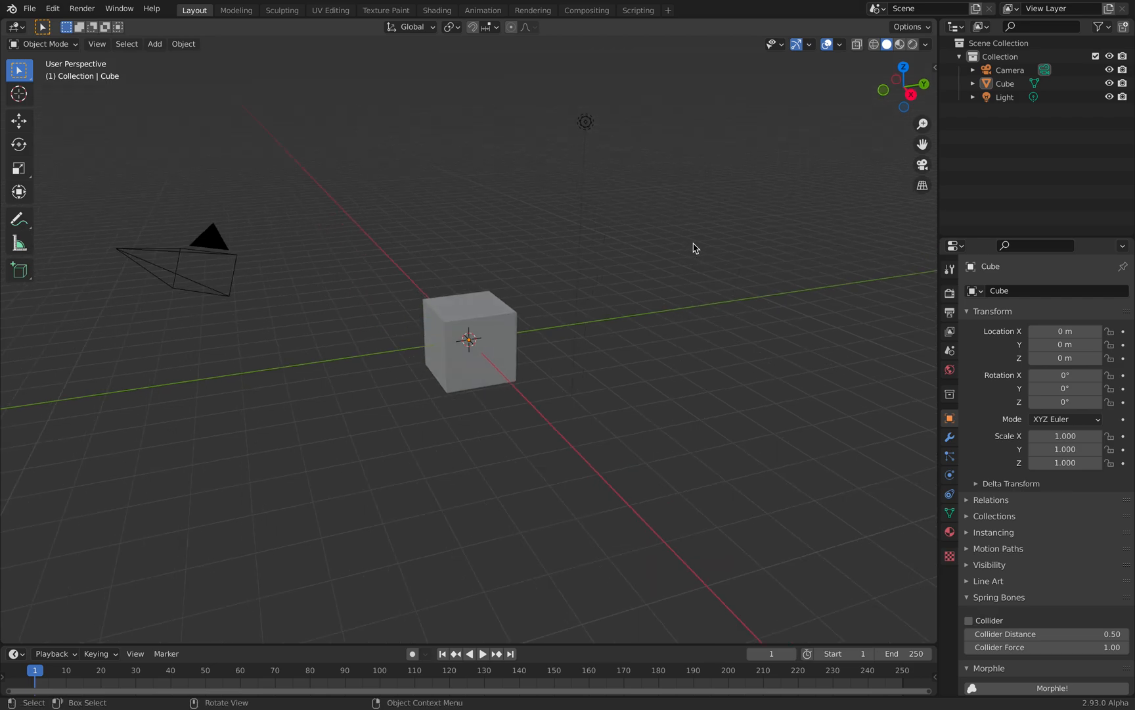
Step: Delete the default camera, cube and light, add a Text object and rotate it 90° on X
{"action": "key", "text": "a"}
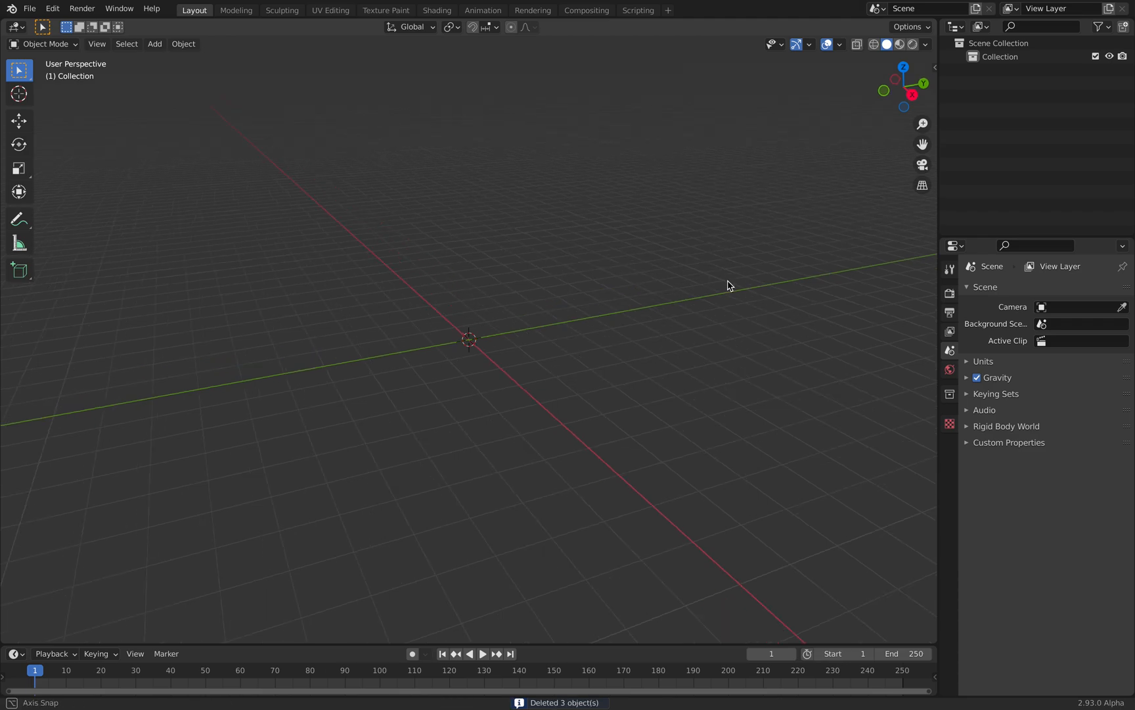
{"action": "left_click", "coordinate": [154, 45]}
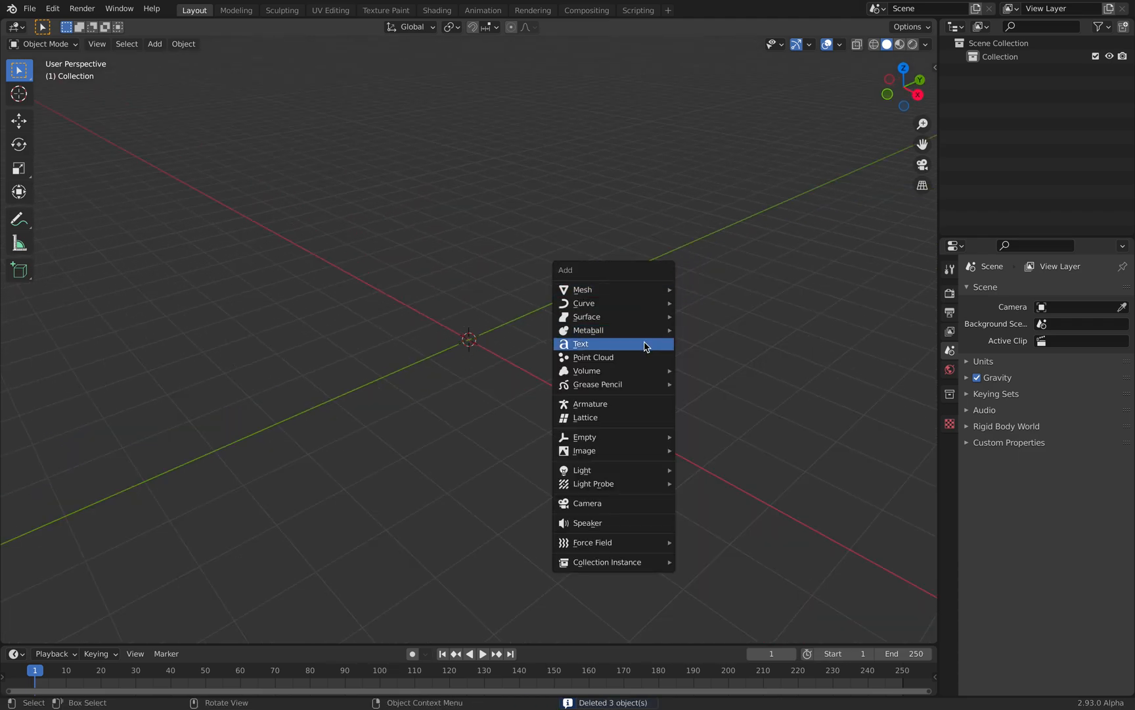
{"action": "left_click", "coordinate": [581, 343]}
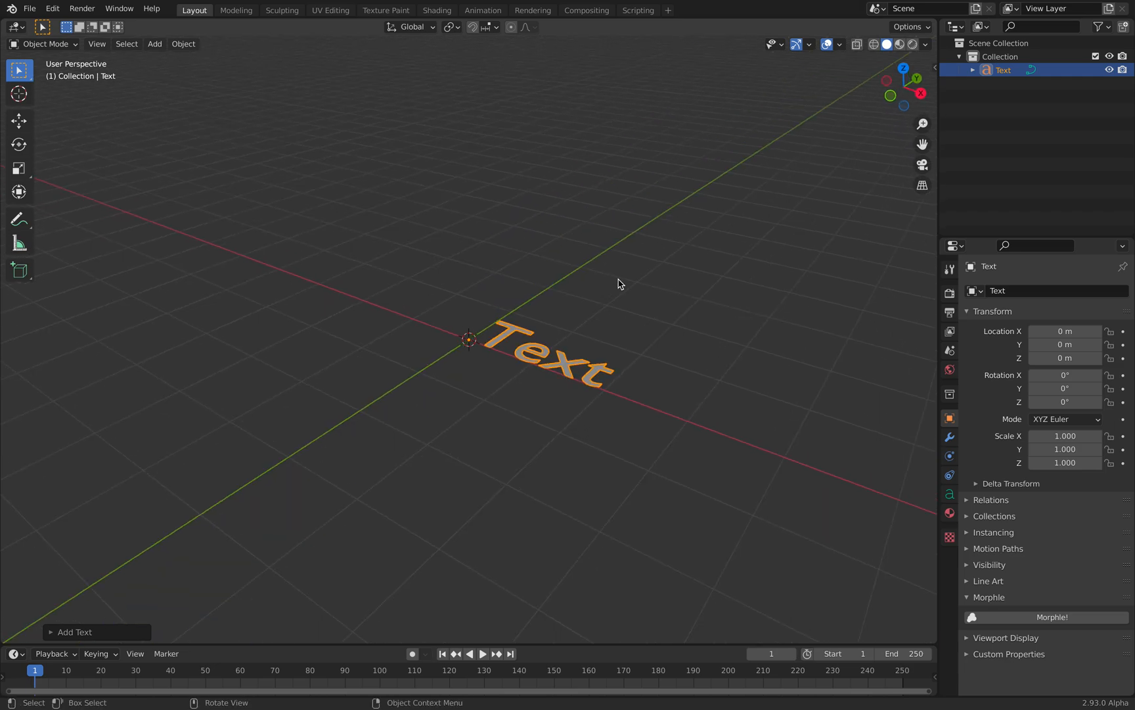
{"action": "key", "text": "r"}
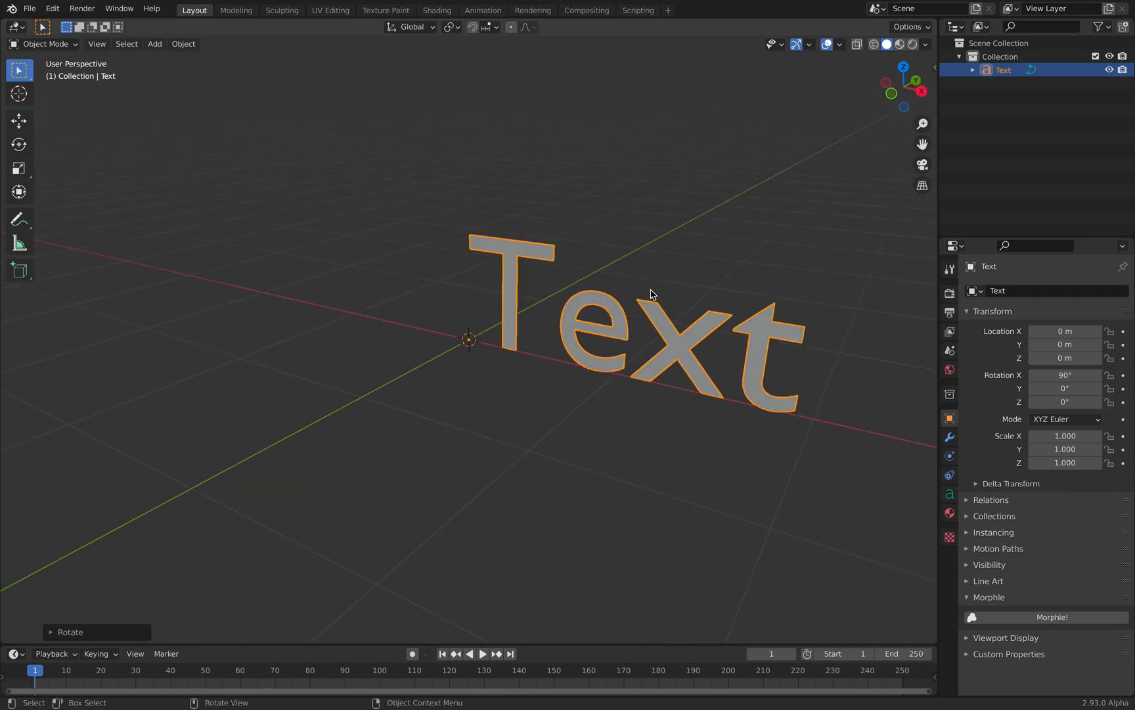
{"action": "mouse_move", "coordinate": [789, 146]}
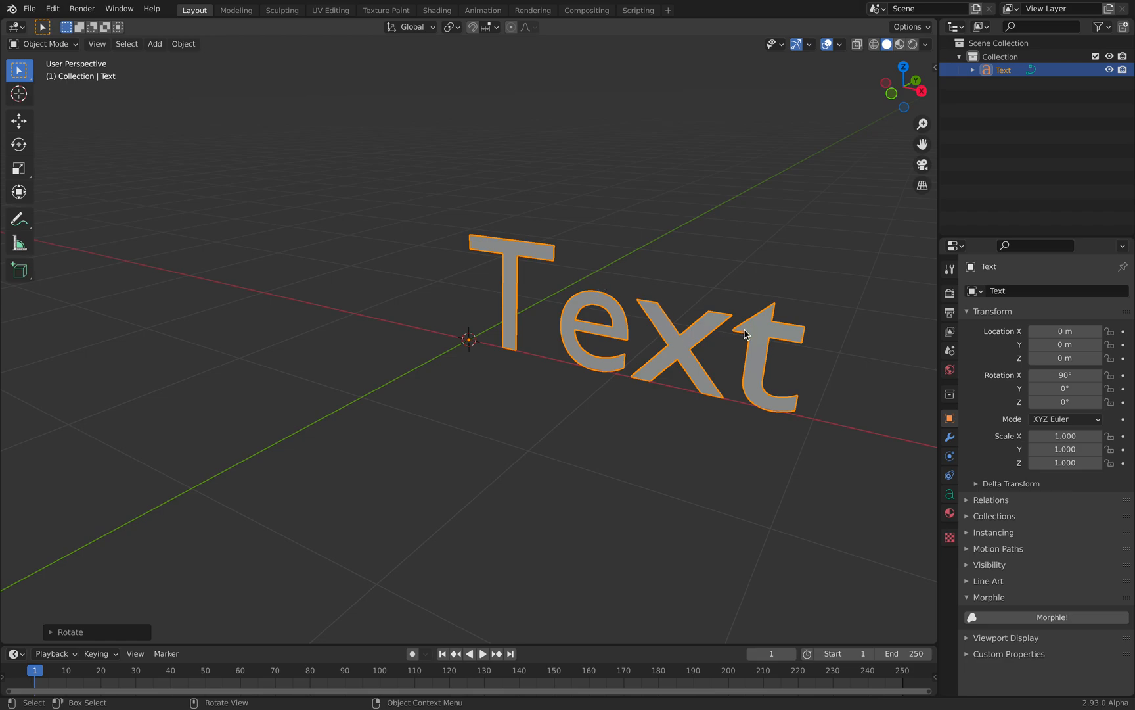
Step: Edit the text content to read BLENDdeLablend and leave Edit Mode
{"action": "key", "text": "Tab"}
{"action": "type", "text": "BLENDde"}
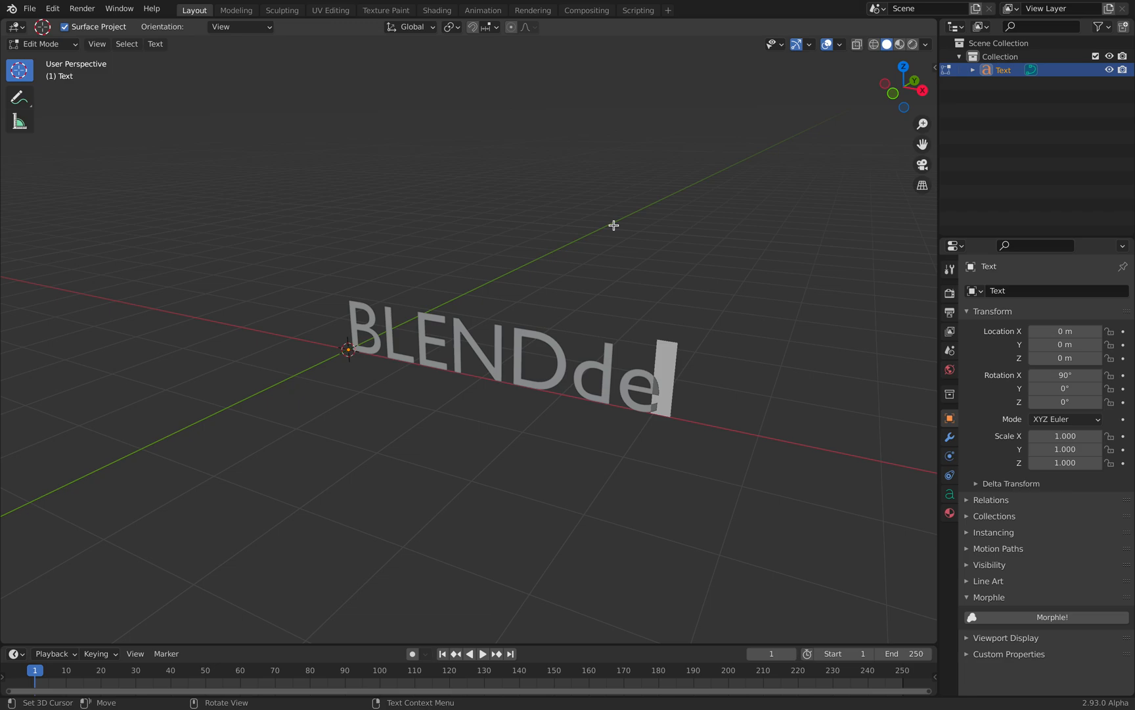
{"action": "type", "text": "Lablend"}
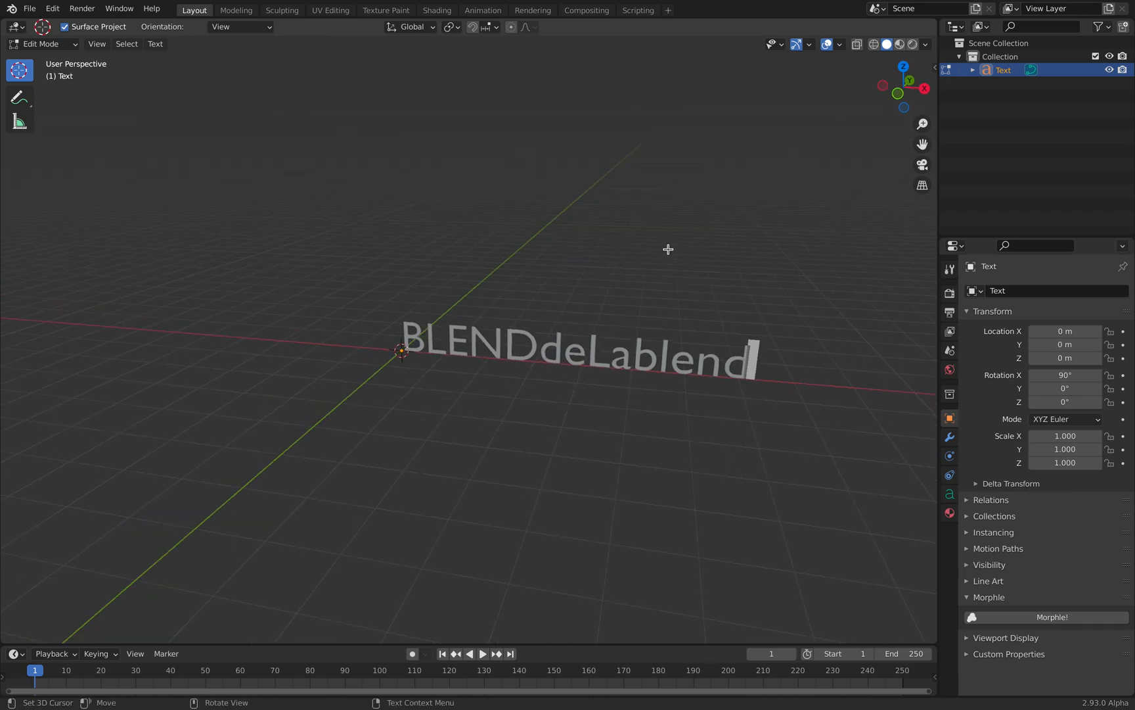
{"action": "key", "text": "Tab"}
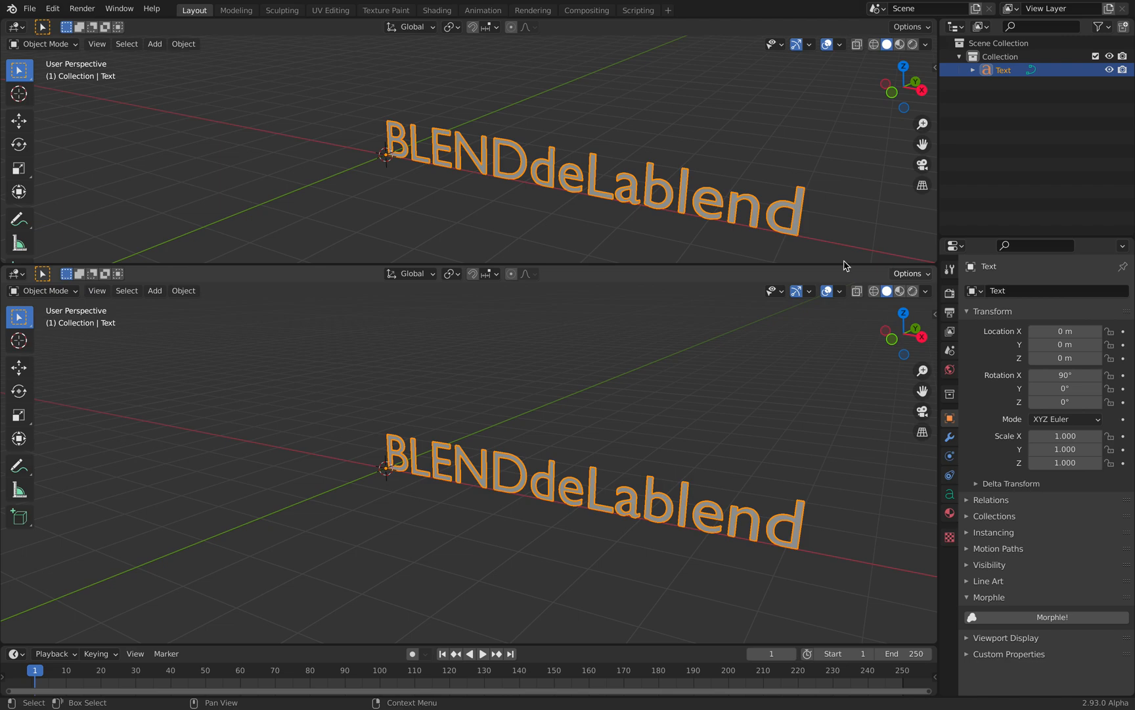
Step: Switch the upper area to Animation Nodes, add a Separate Text Object node and save as typoart_001.blend
{"action": "left_click", "coordinate": [12, 27]}
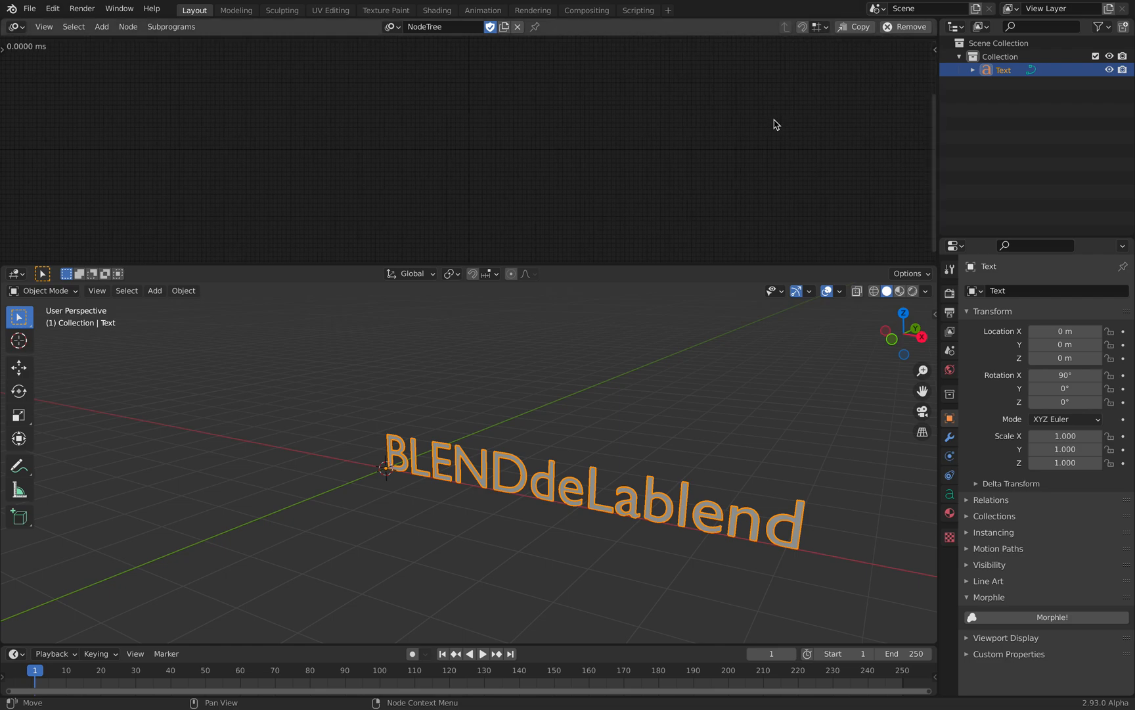
{"action": "left_click", "coordinate": [128, 26]}
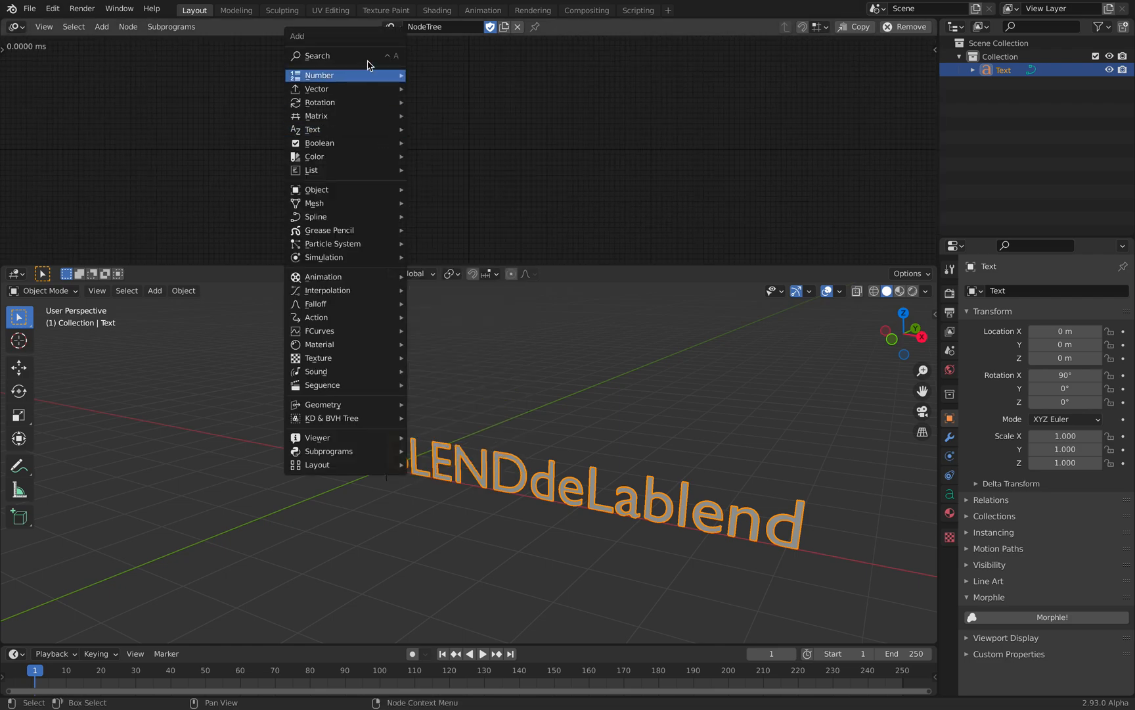
{"action": "type", "text": "separa"}
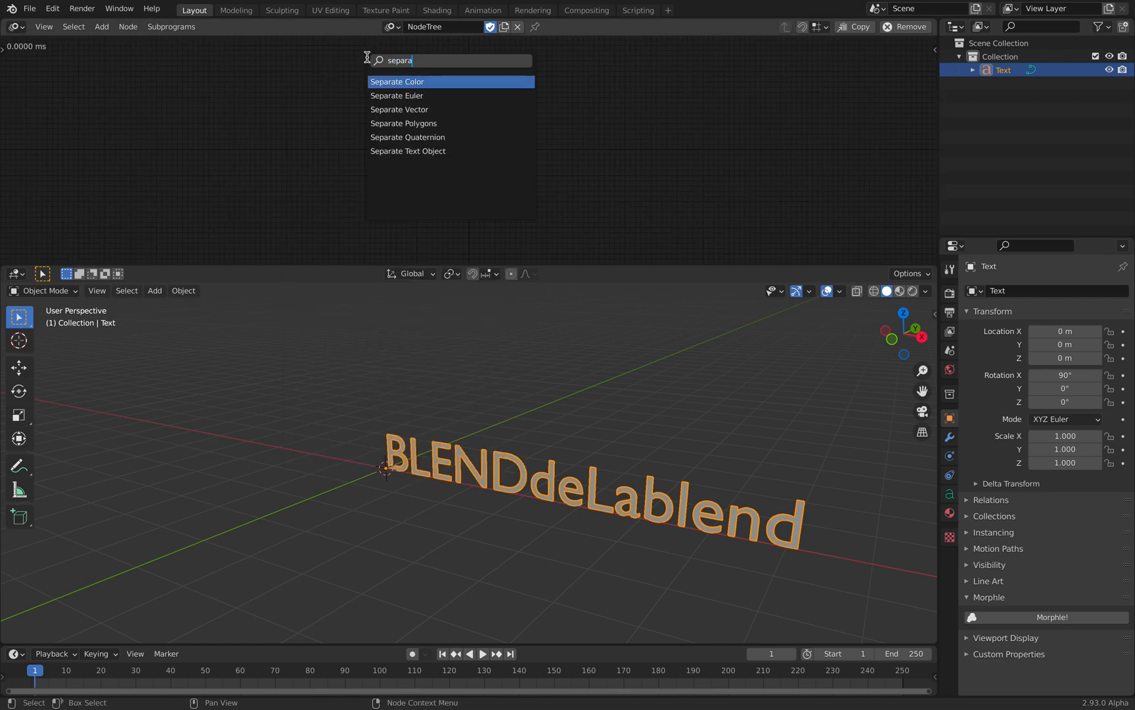
{"action": "left_click", "coordinate": [407, 151]}
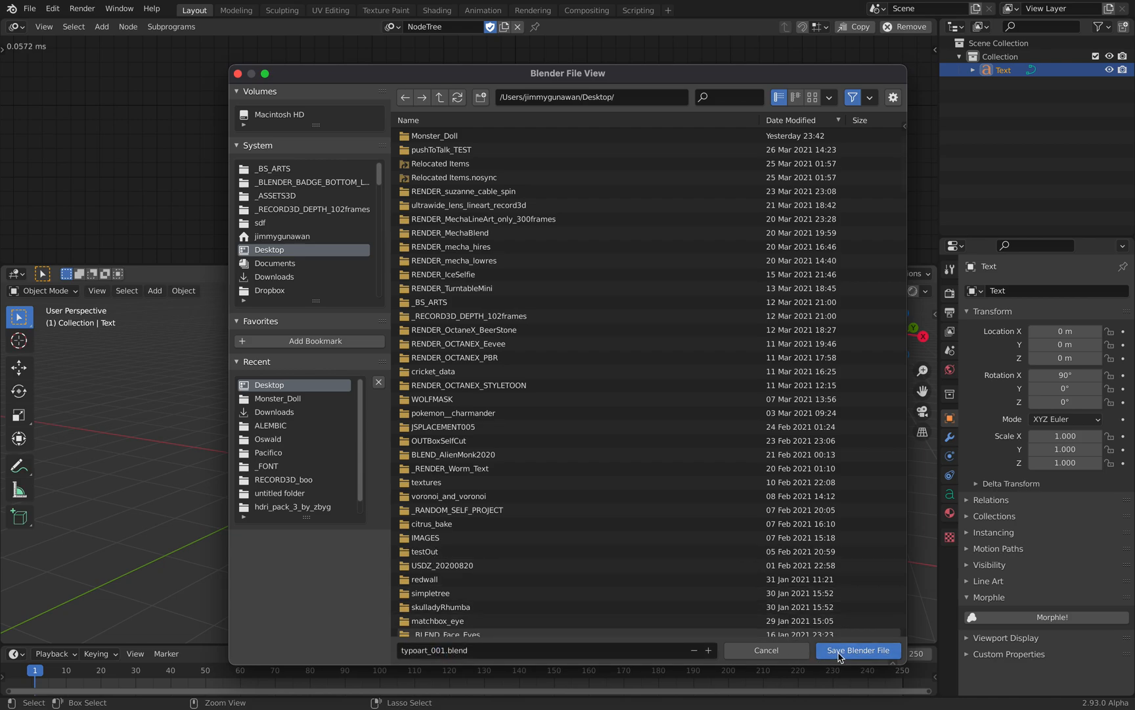
{"action": "left_click", "coordinate": [857, 649]}
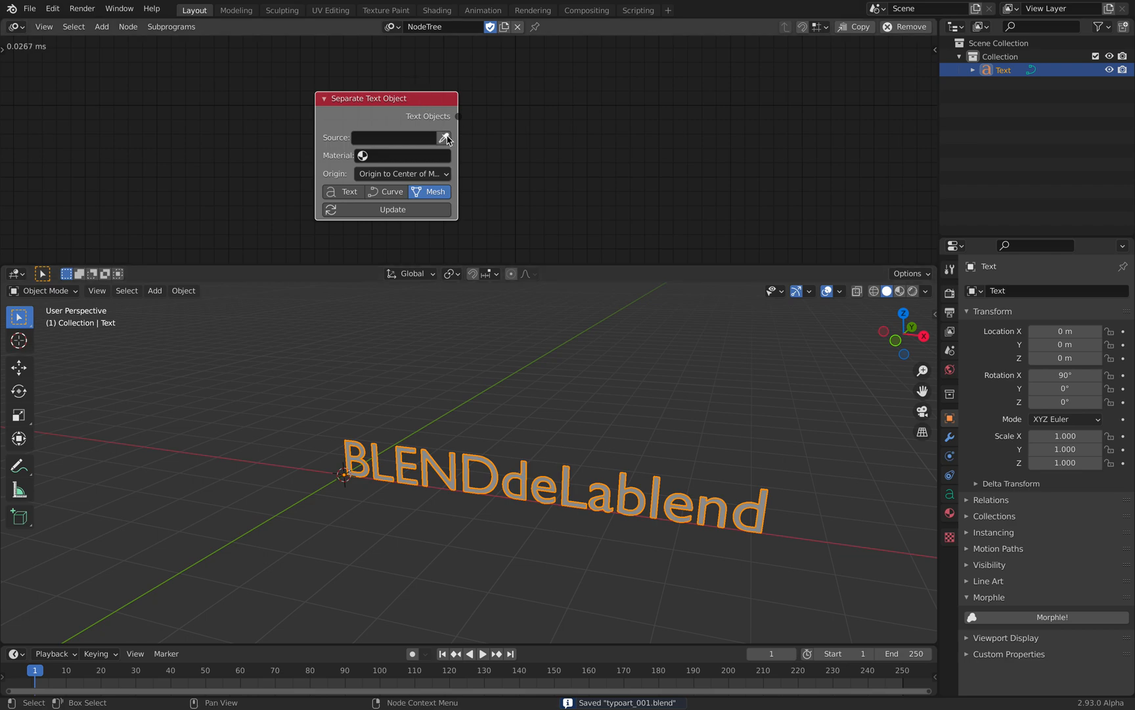
Step: Set the node's Source to Text with Material.001, separating the letters into mesh objects, and save
{"action": "left_click", "coordinate": [444, 138]}
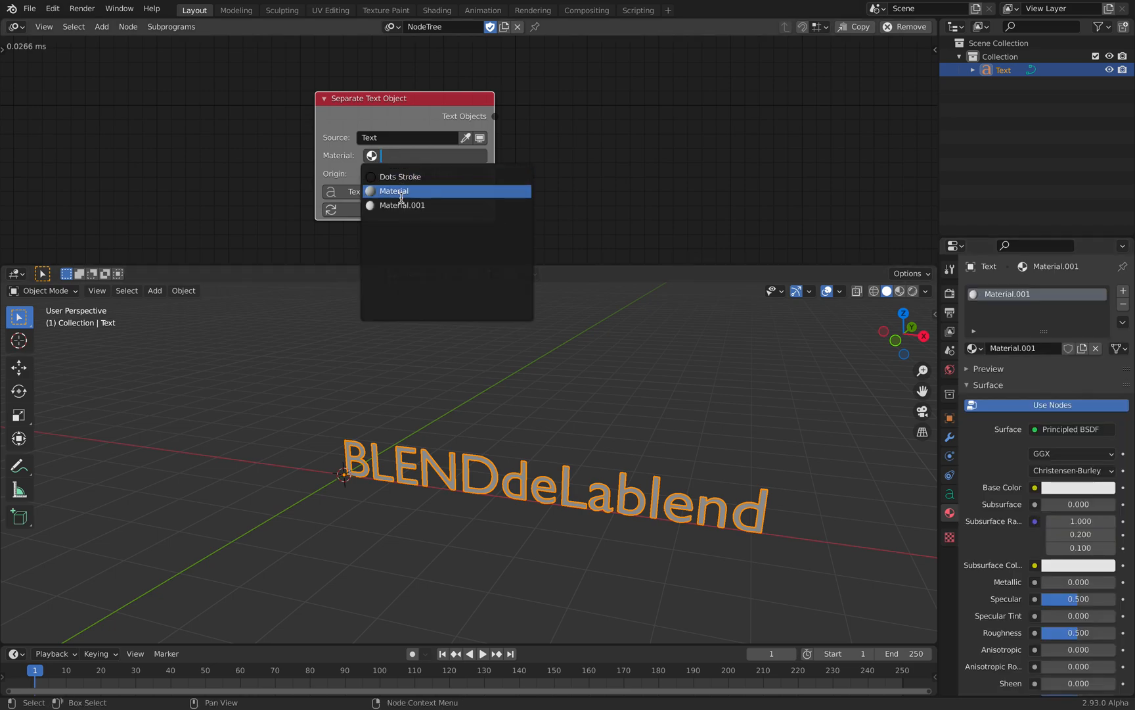
{"action": "left_click", "coordinate": [403, 206]}
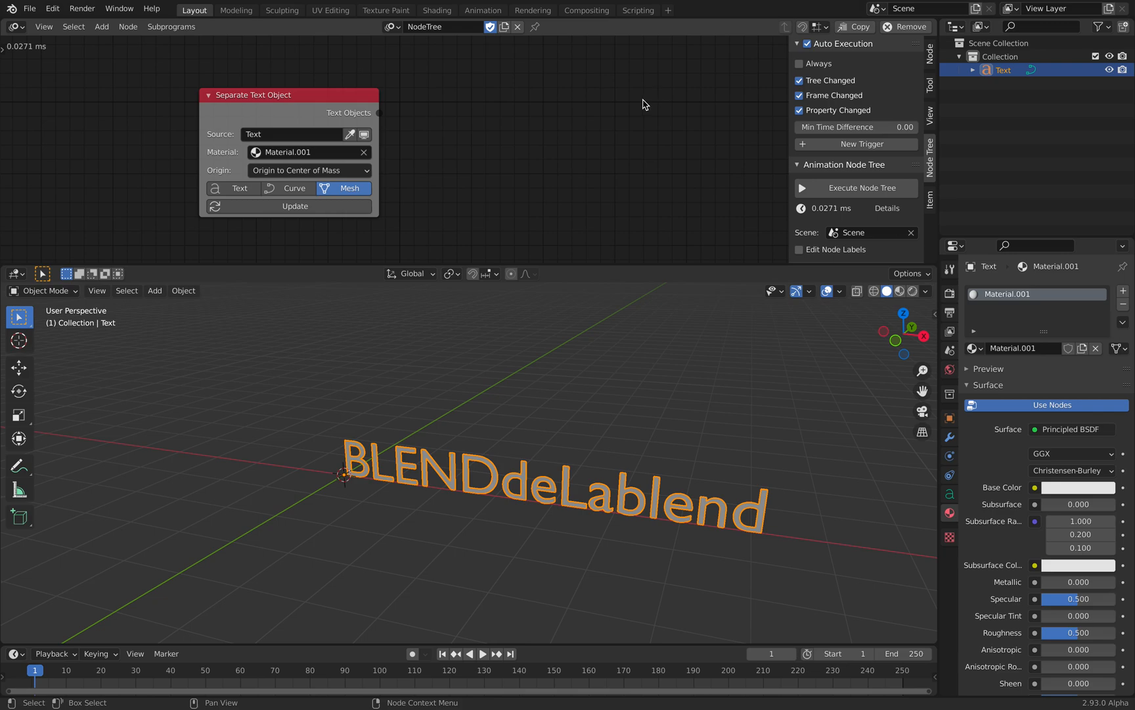
{"action": "key", "text": "ctrl+s"}
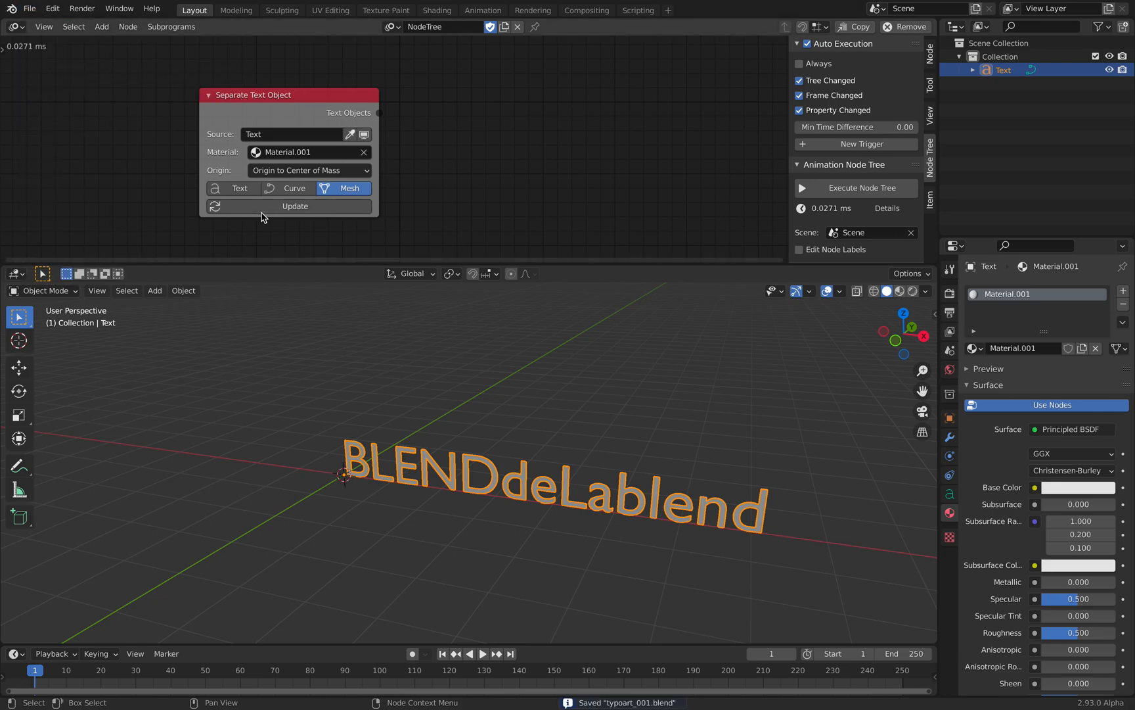
{"action": "mouse_move", "coordinate": [231, 188]}
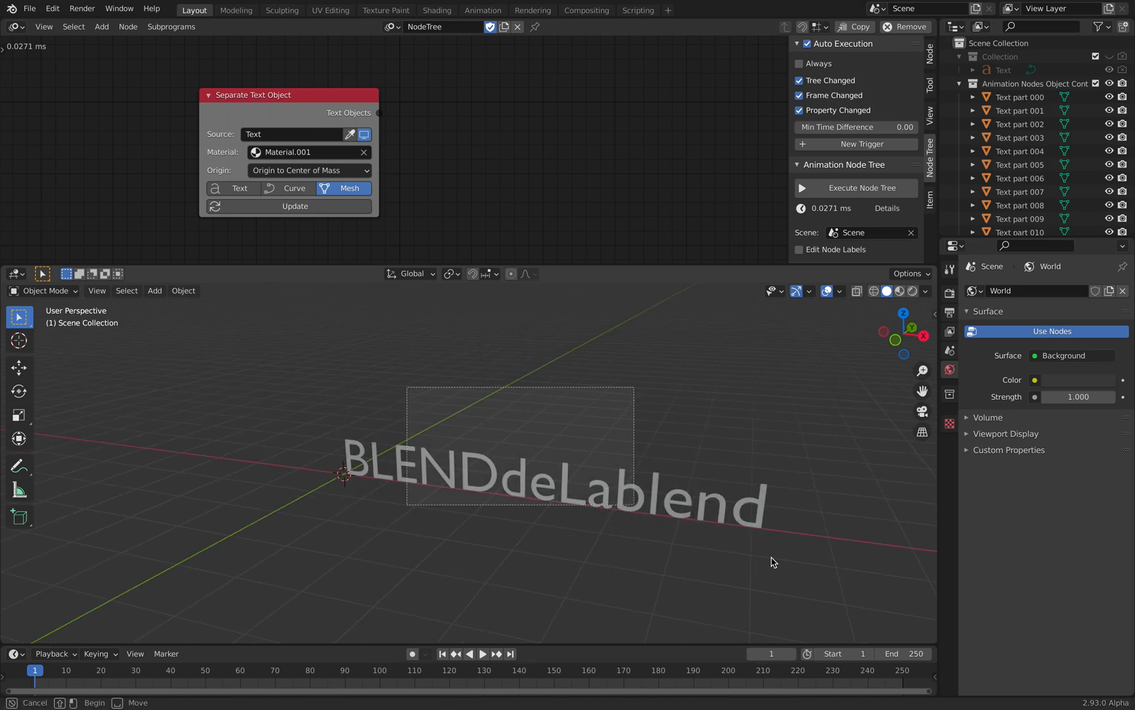
{"action": "left_click", "coordinate": [1100, 27]}
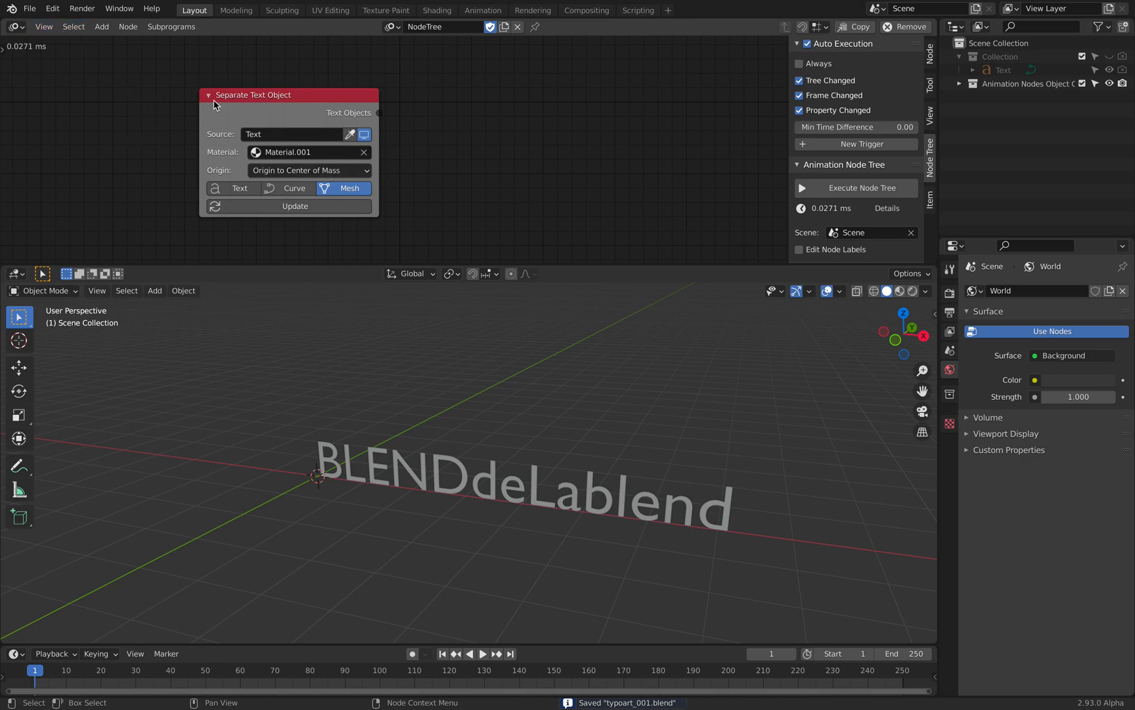
{"action": "mouse_move", "coordinate": [265, 94]}
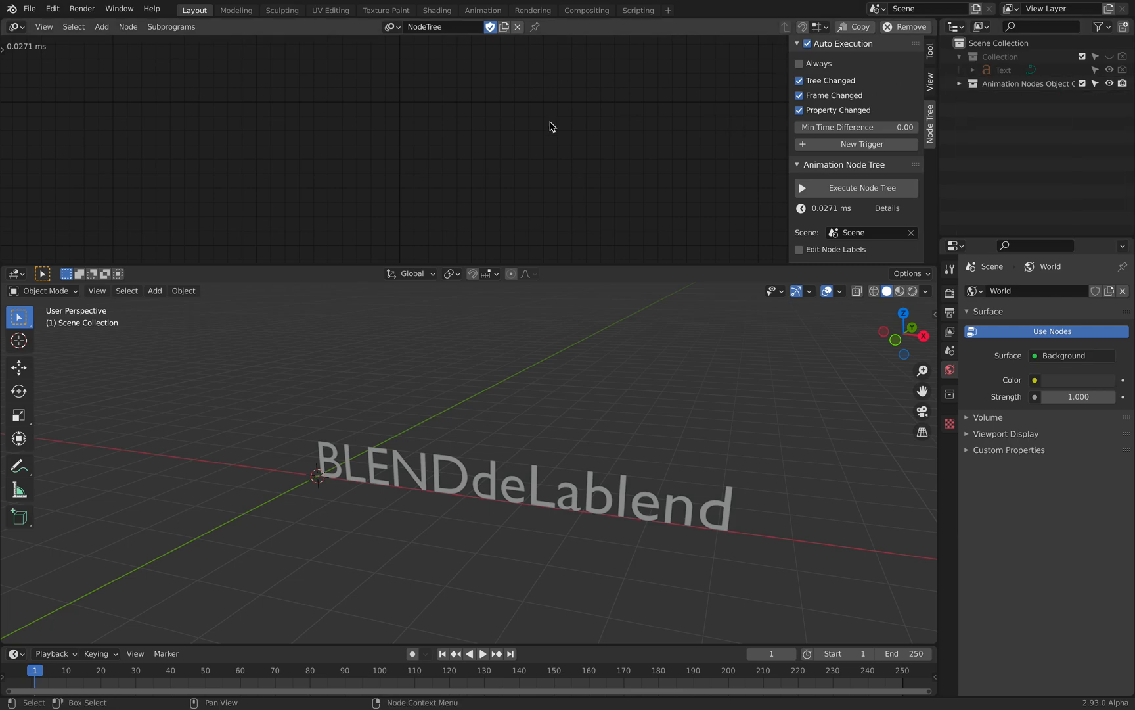
{"action": "mouse_move", "coordinate": [439, 178]}
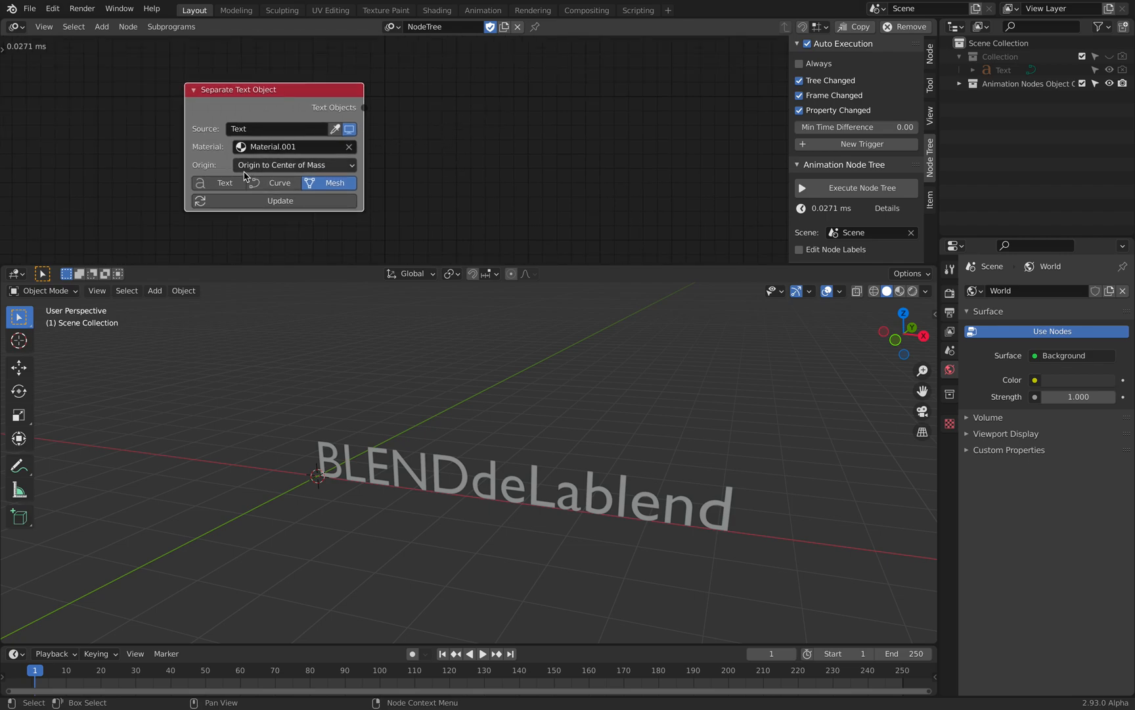
{"action": "left_click", "coordinate": [13, 26]}
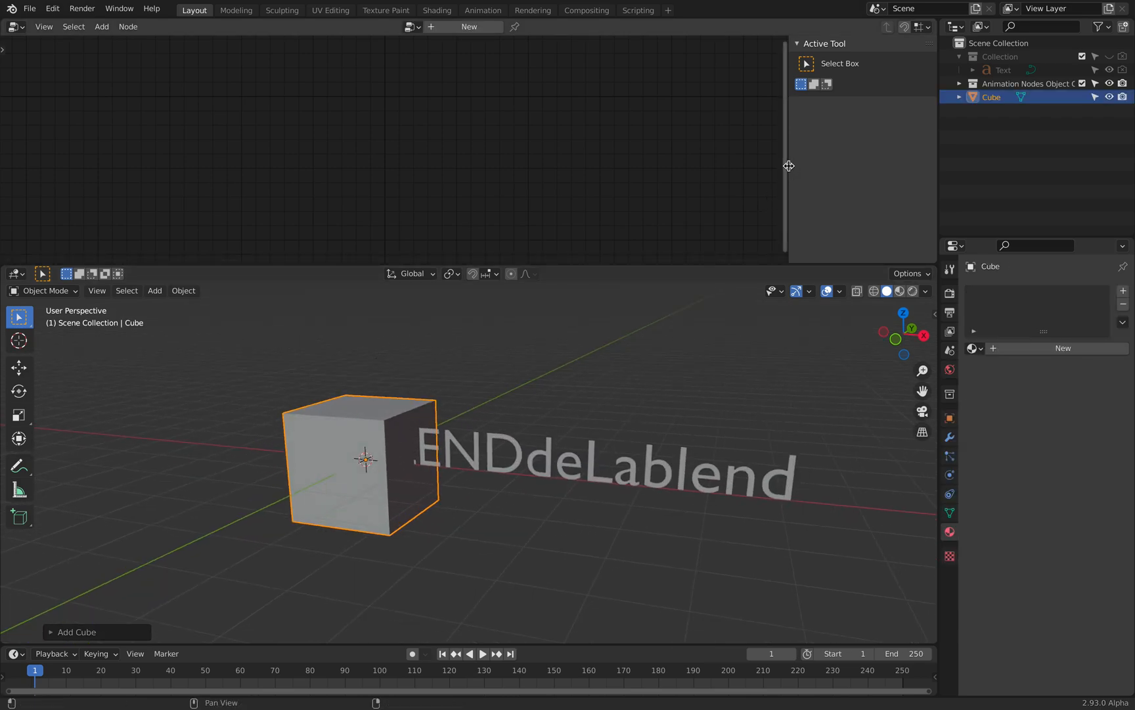
Step: Add a Cube primitive node feeding Group Output and set its Size to 2.8 m
{"action": "key", "text": "Tab"}
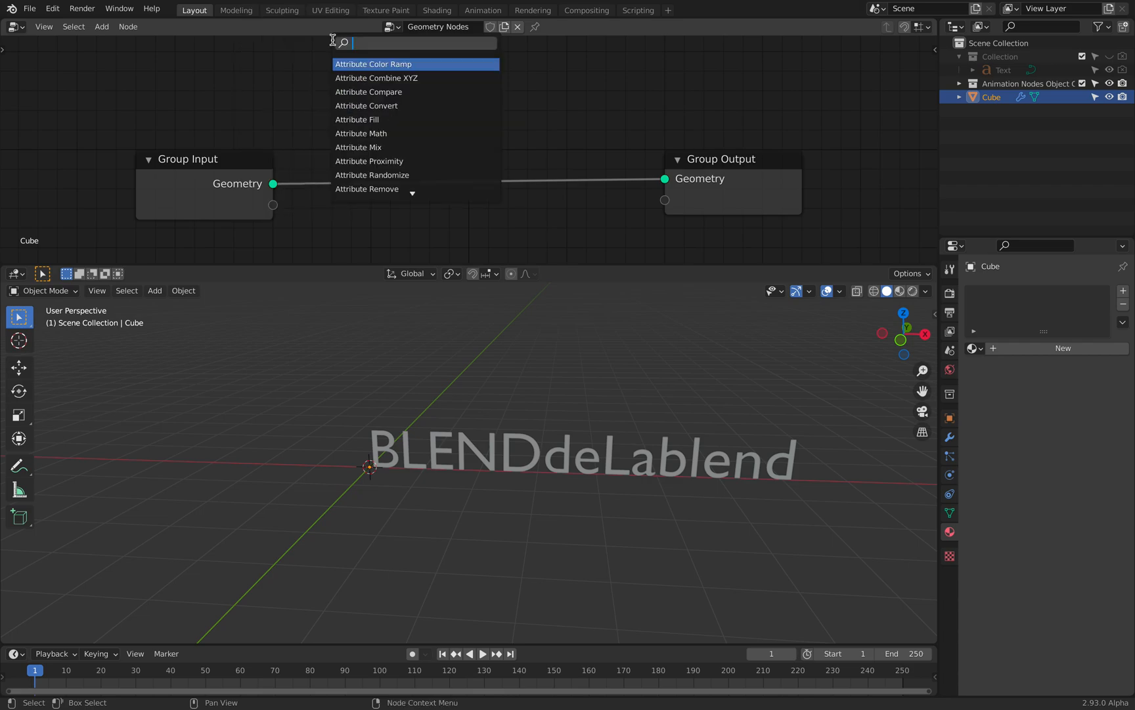
{"action": "type", "text": "c"}
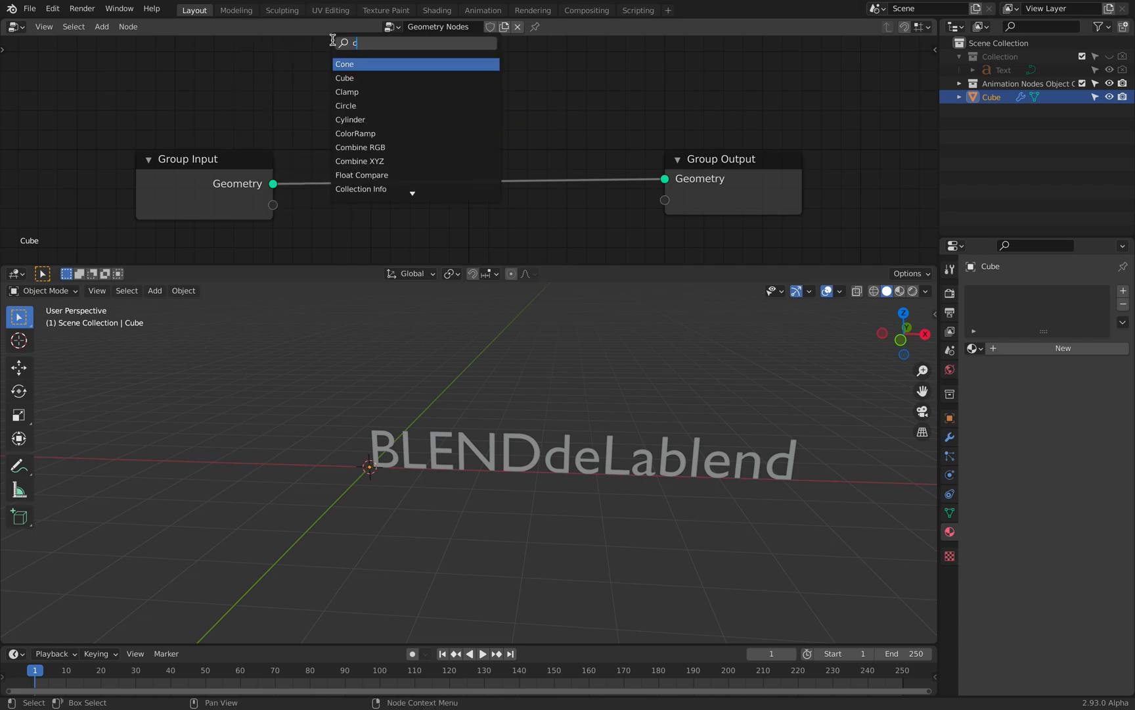
{"action": "left_click", "coordinate": [344, 77]}
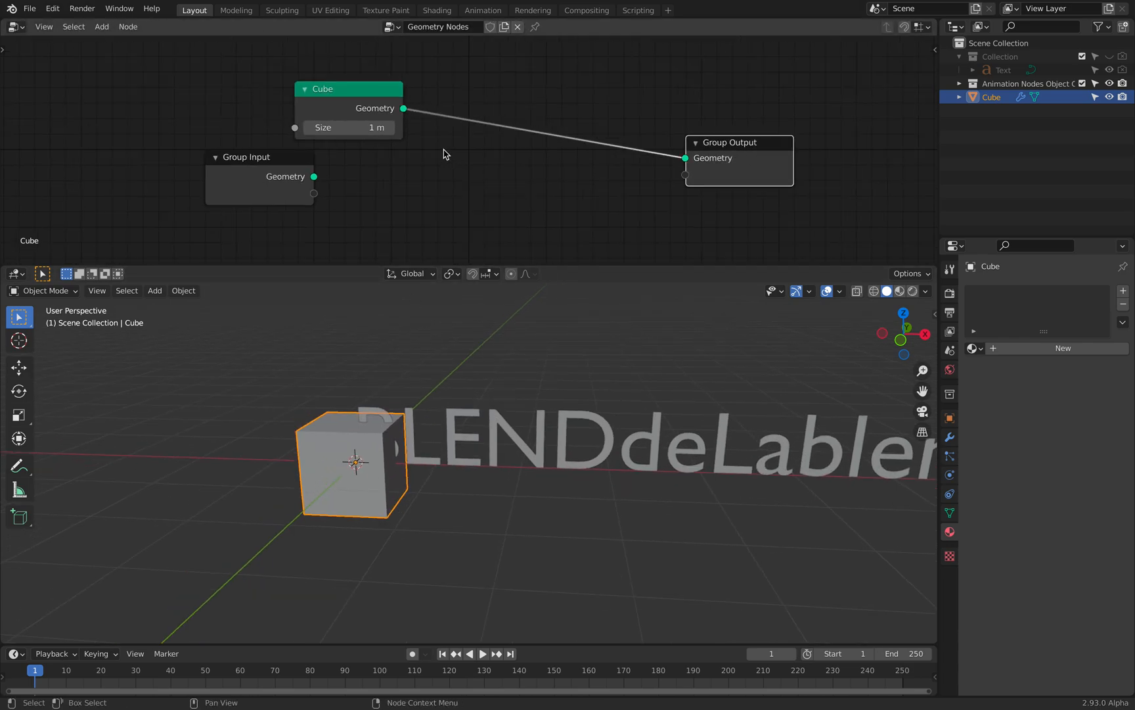
{"action": "left_click_drag", "start_coordinate": [347, 127], "coordinate": [392, 127]}
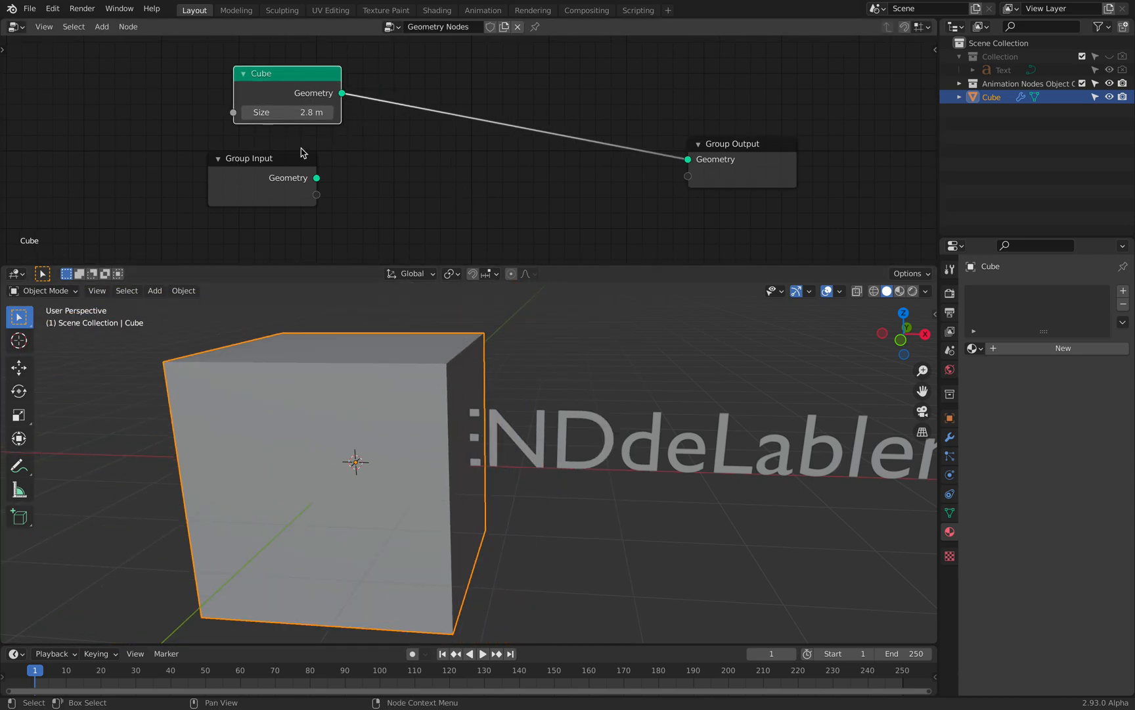
Step: Add Point Distribute and Point Instance using single letters from the Animation Nodes Object Container collection
{"action": "type", "text": "point di"}
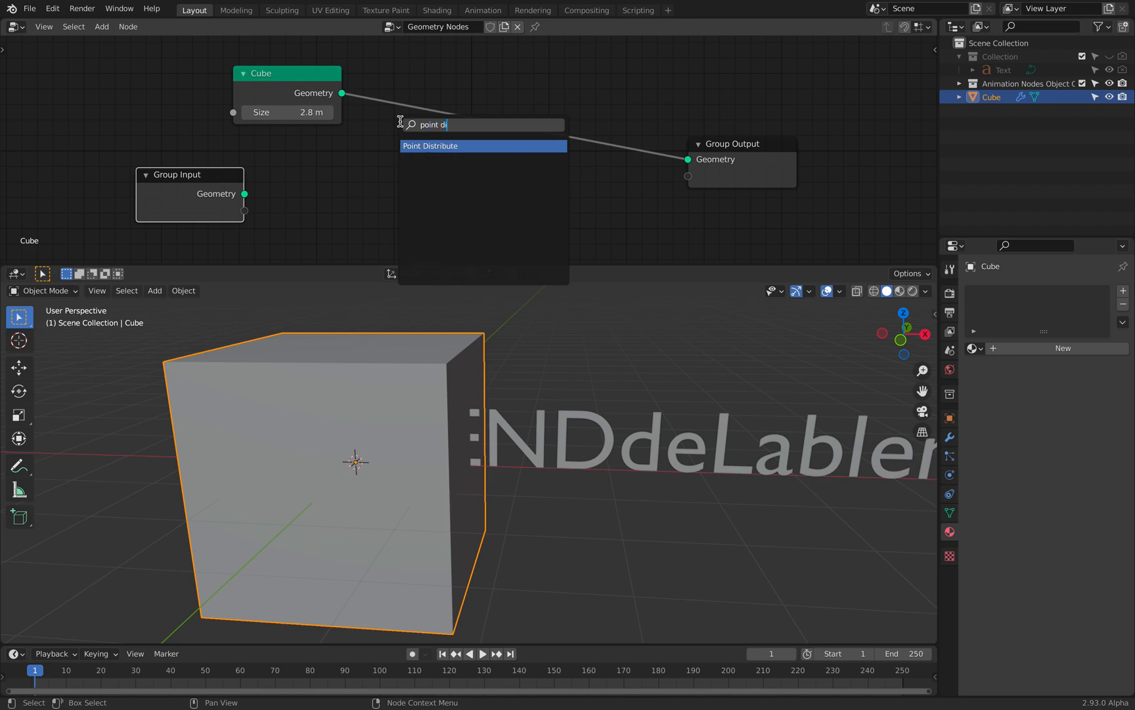
{"action": "left_click", "coordinate": [430, 146]}
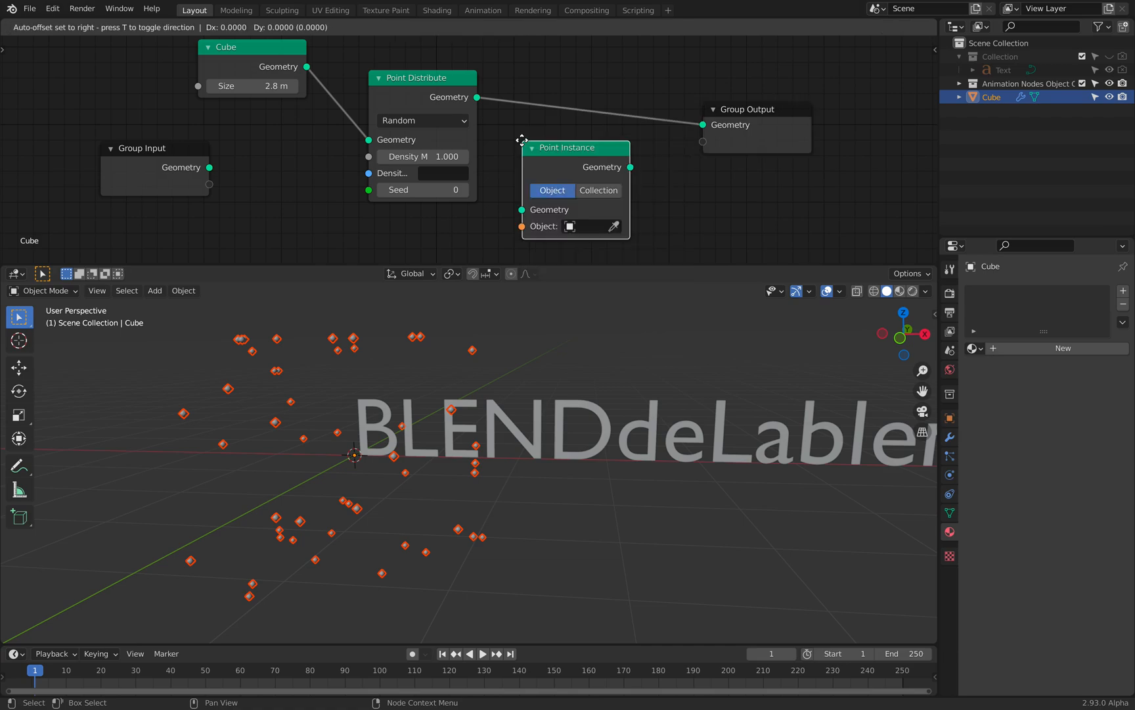
{"action": "left_click", "coordinate": [599, 191]}
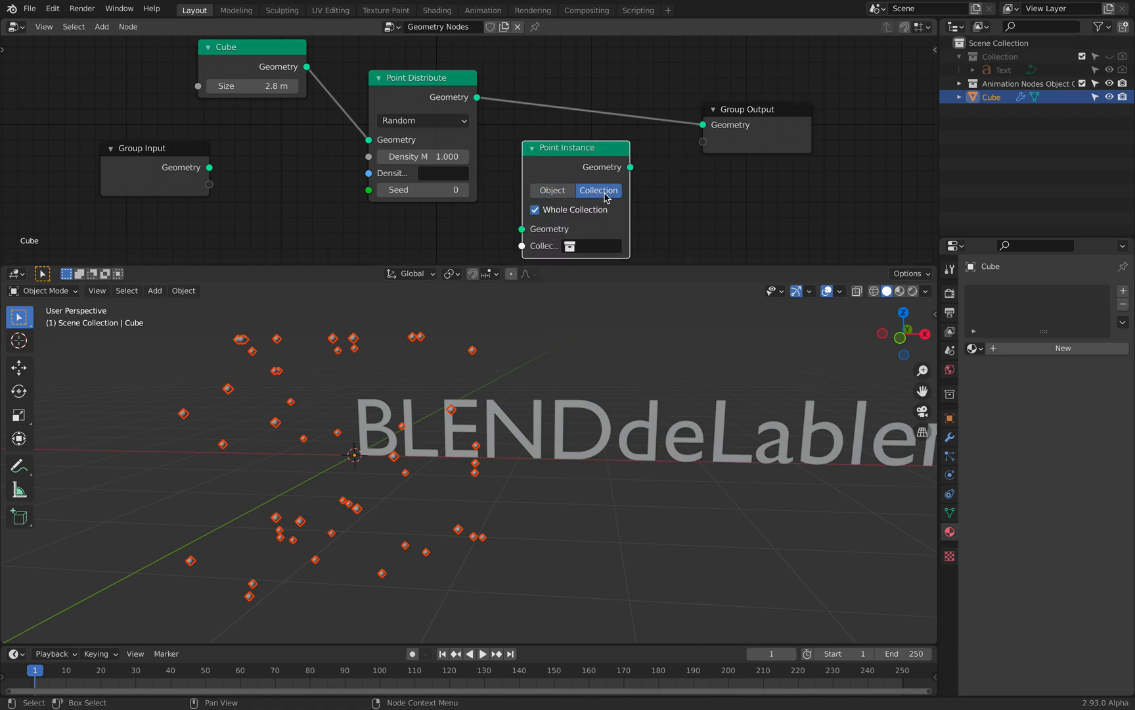
{"action": "left_click", "coordinate": [570, 246]}
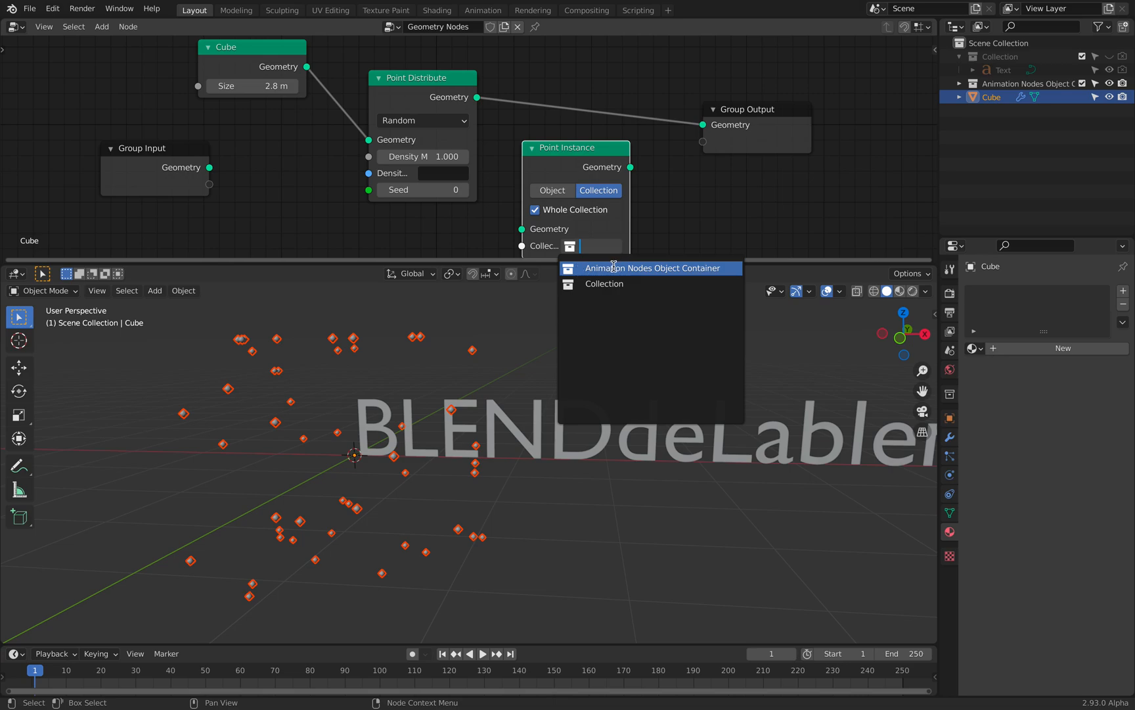
{"action": "left_click", "coordinate": [535, 209]}
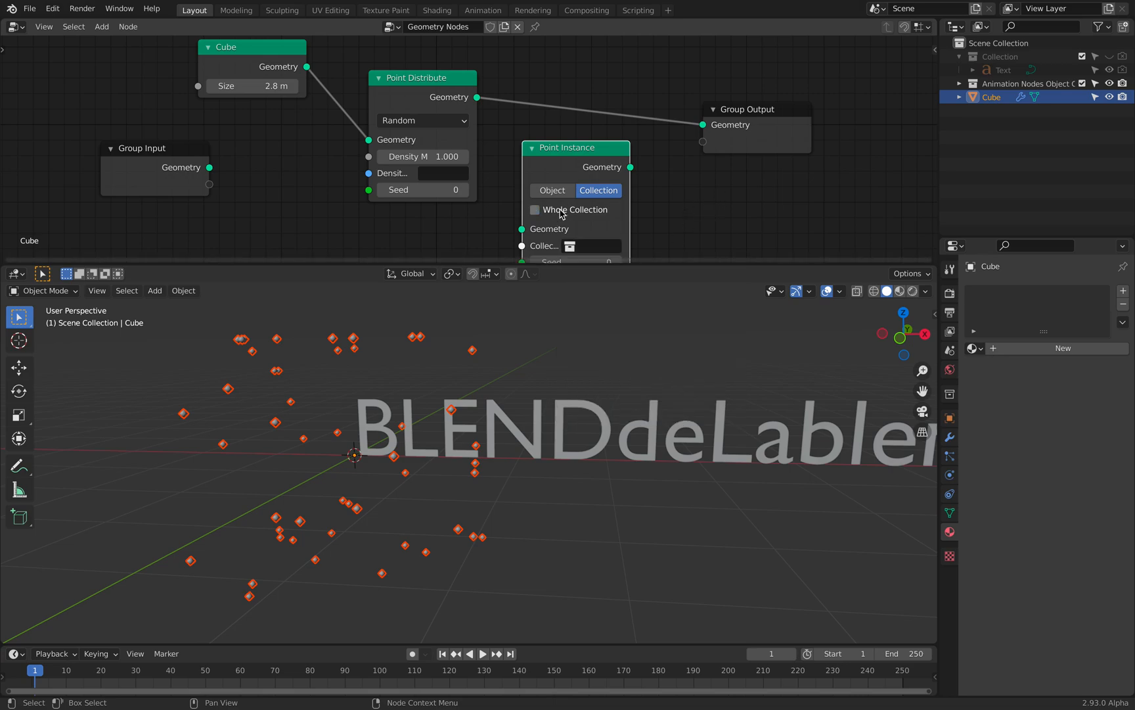
{"action": "left_click_drag", "start_coordinate": [576, 148], "coordinate": [586, 96]}
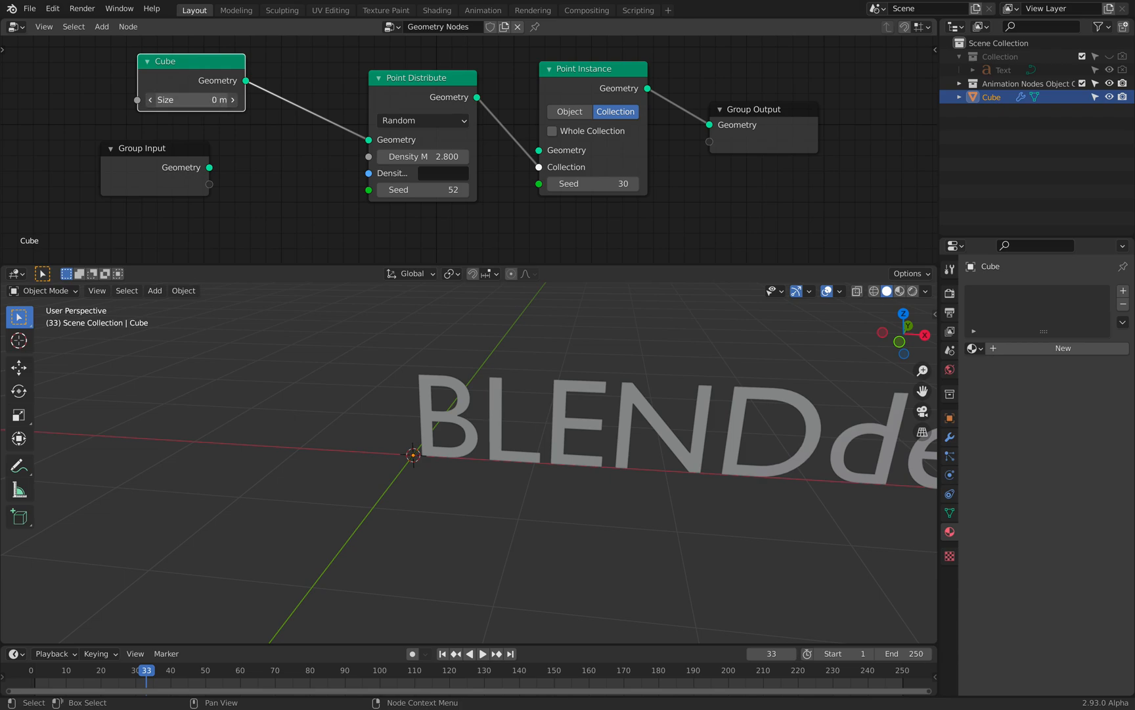
Step: Grow the scatter cube's Size to 4.8 m so letters fill a larger volume
{"action": "left_click_drag", "start_coordinate": [188, 100], "coordinate": [210, 100]}
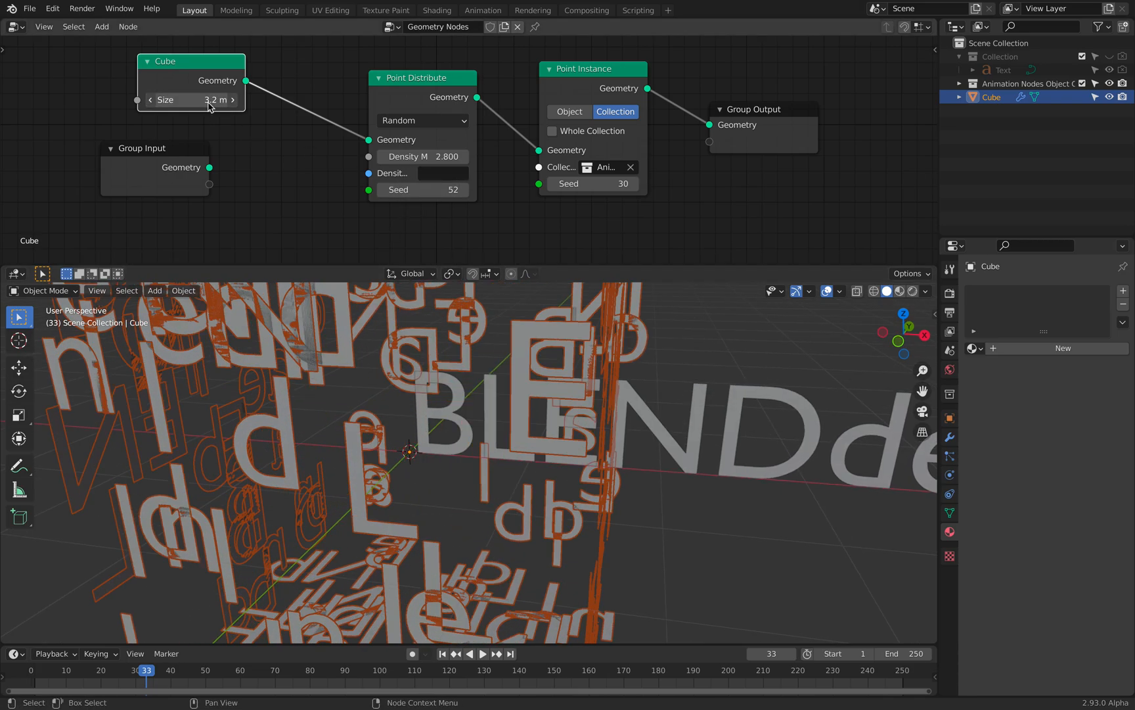
{"action": "left_click_drag", "start_coordinate": [191, 98], "coordinate": [210, 98]}
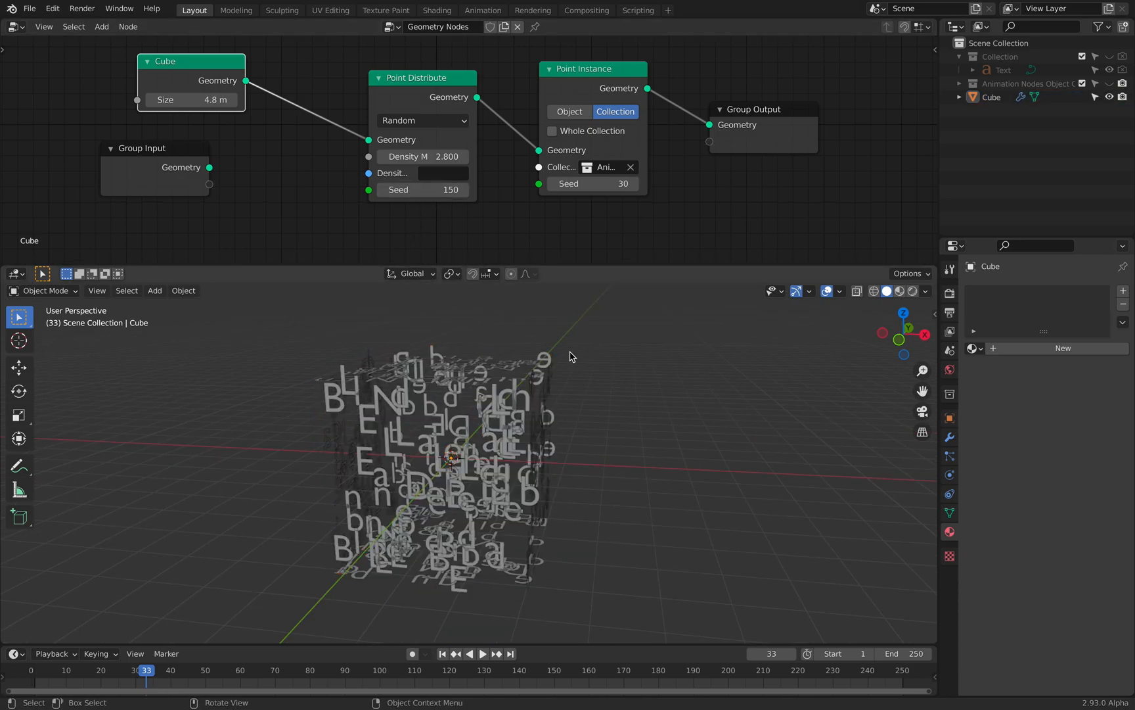
Step: Save a new copy as typoart_002.blend and set the Point Distribute Seed to 242
{"action": "key", "text": "ctrl+s"}
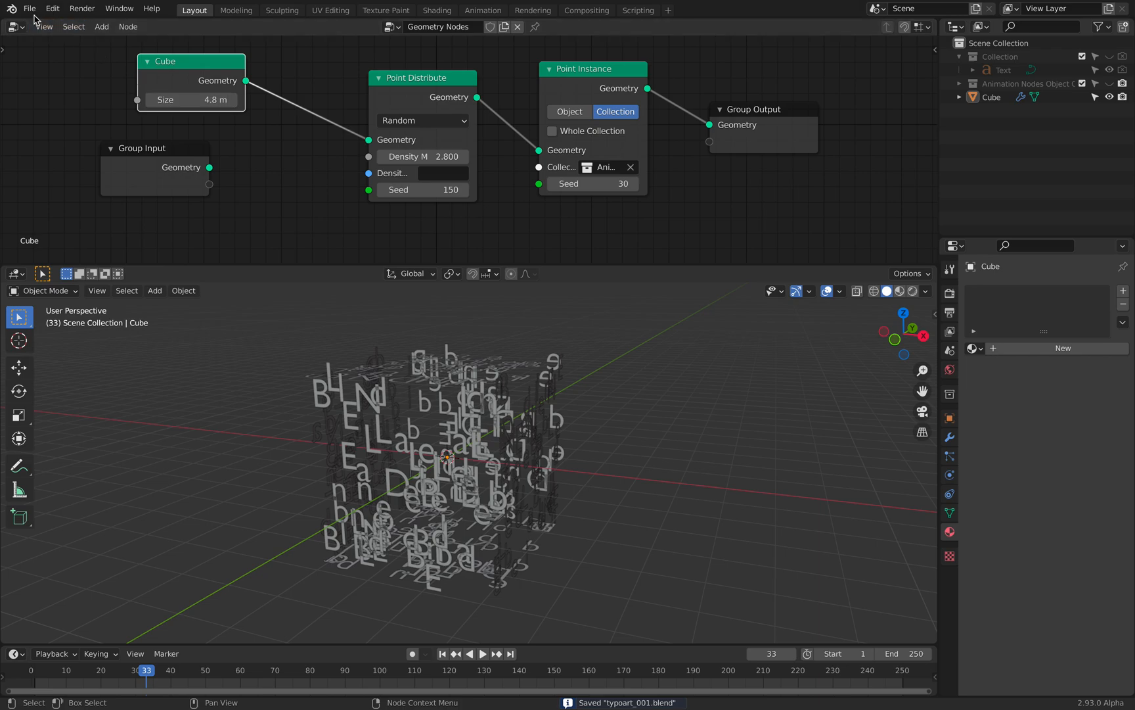
{"action": "mouse_move", "coordinate": [572, 483]}
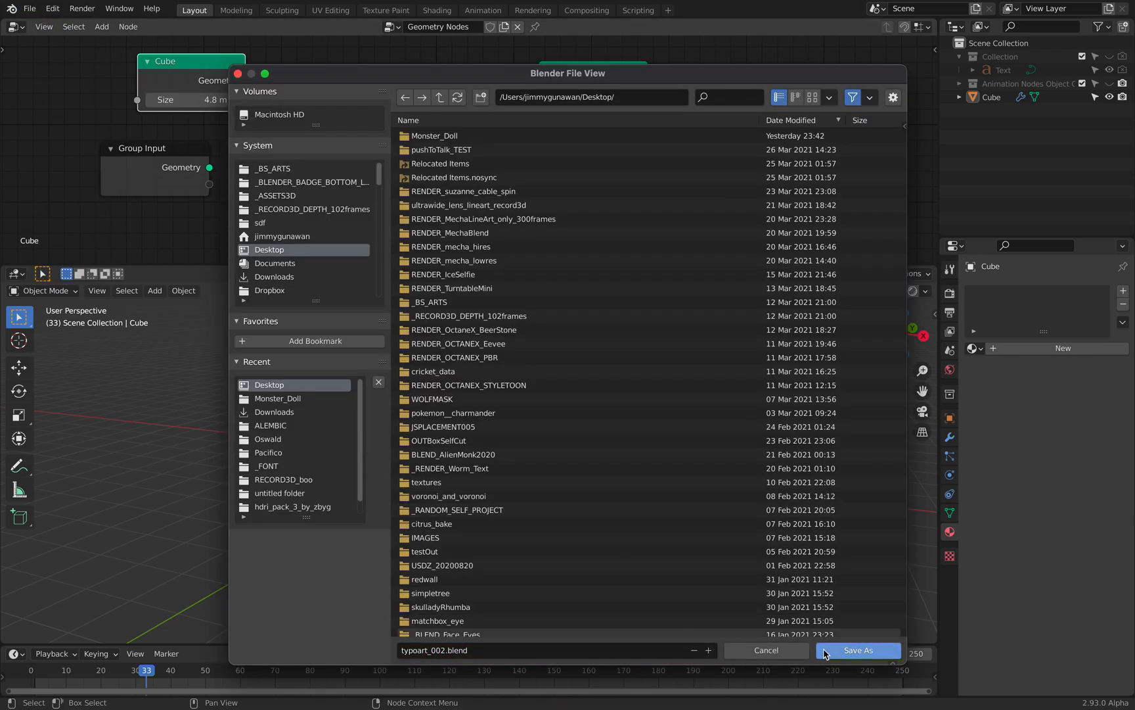
{"action": "left_click", "coordinate": [857, 649]}
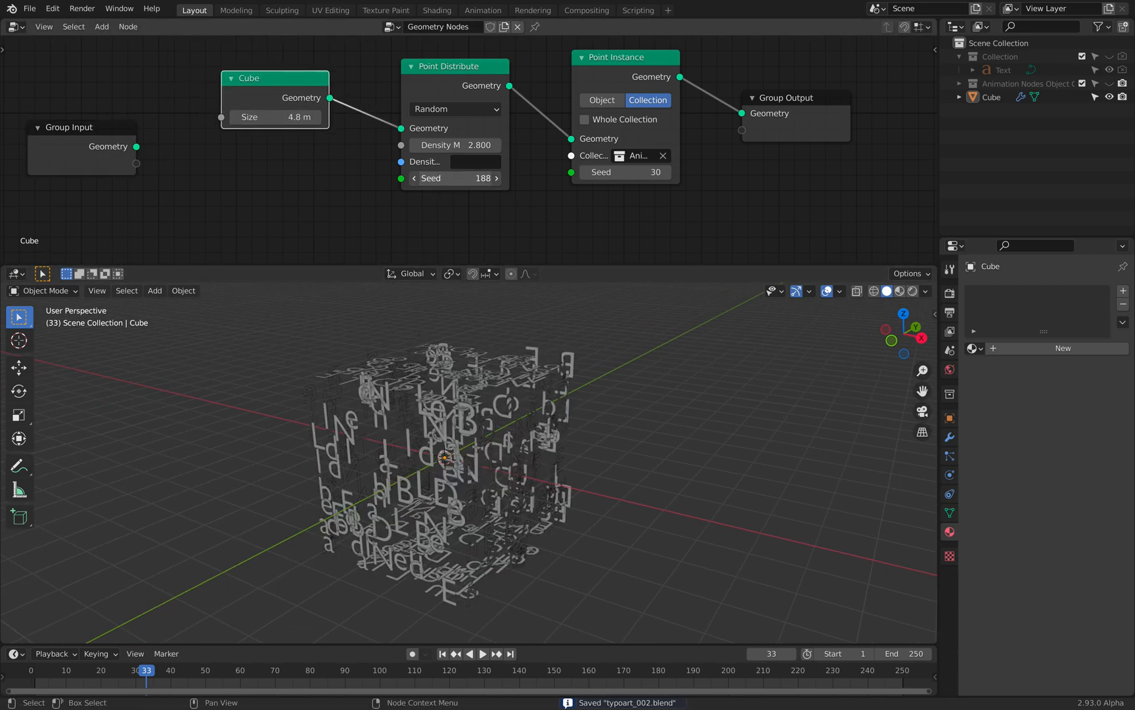
{"action": "left_click_drag", "start_coordinate": [435, 179], "coordinate": [474, 178]}
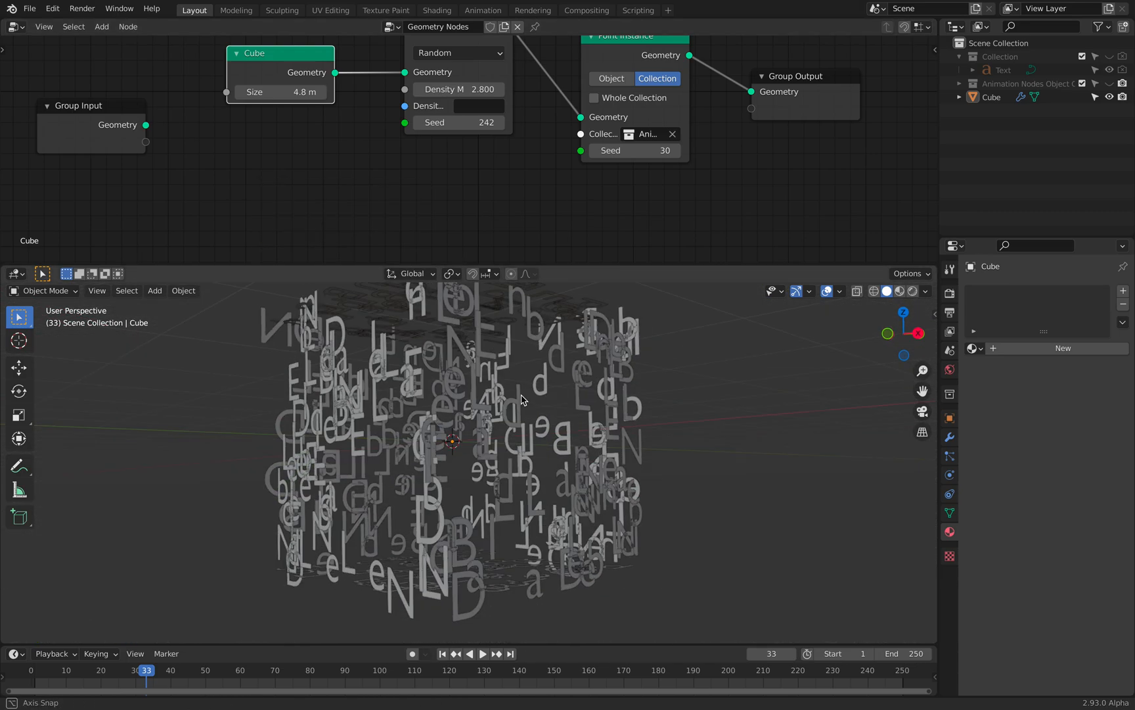
{"action": "left_click_drag", "start_coordinate": [522, 398], "coordinate": [479, 363]}
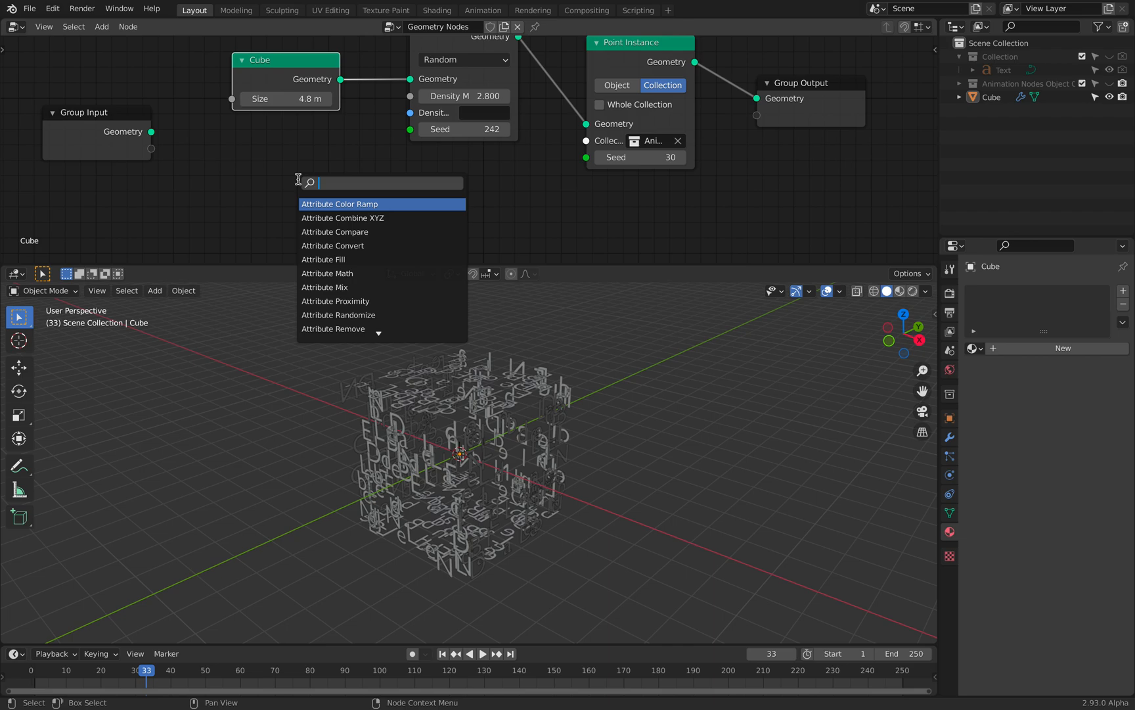
Step: Add an Ico Sphere branch with Transform, Point Distribute and a Vector Attribute Randomize on position
{"action": "type", "text": "sph"}
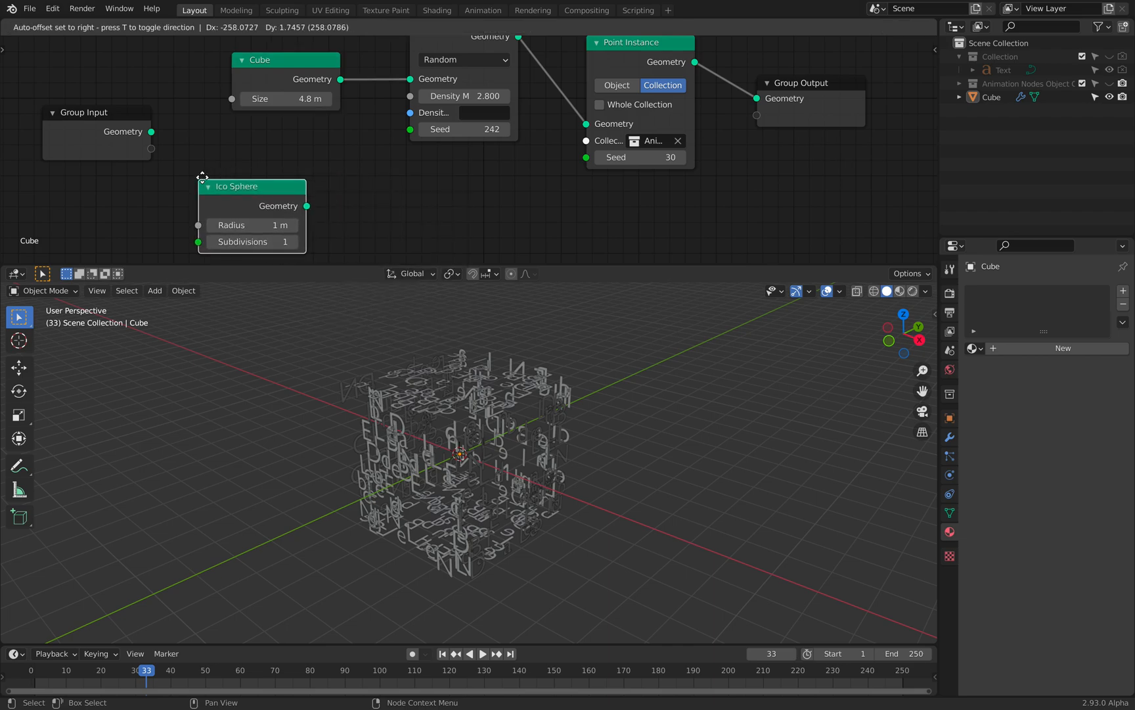
{"action": "type", "text": "tra"}
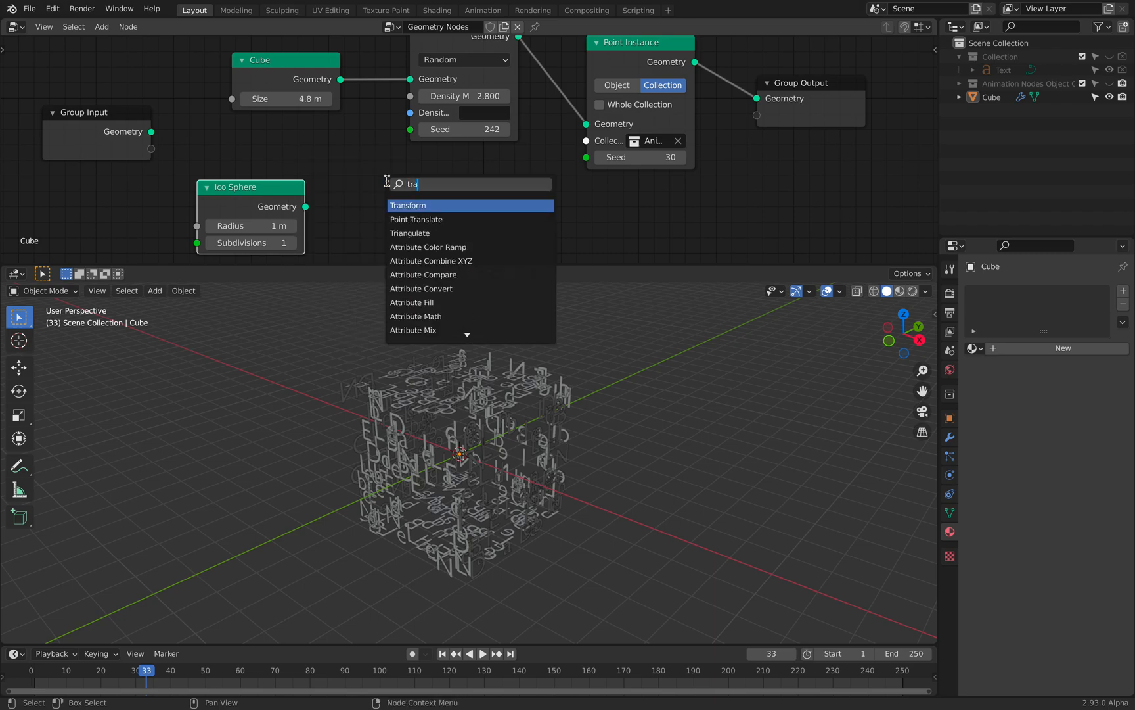
{"action": "left_click", "coordinate": [407, 205]}
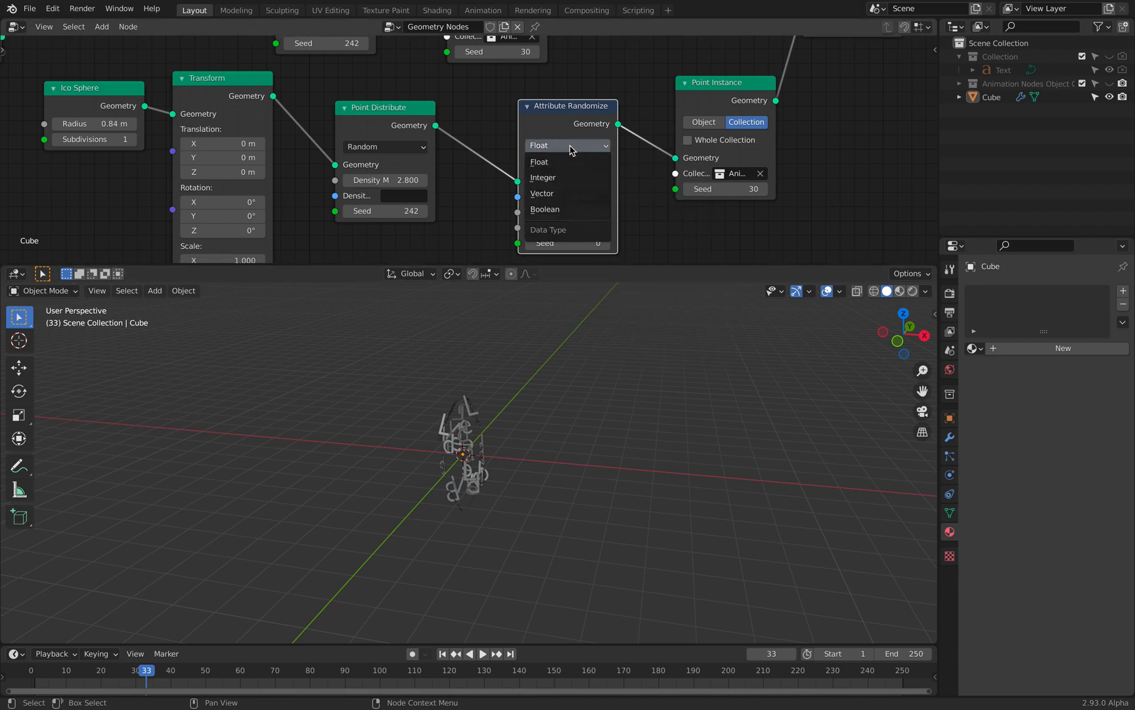
{"action": "left_click", "coordinate": [539, 193]}
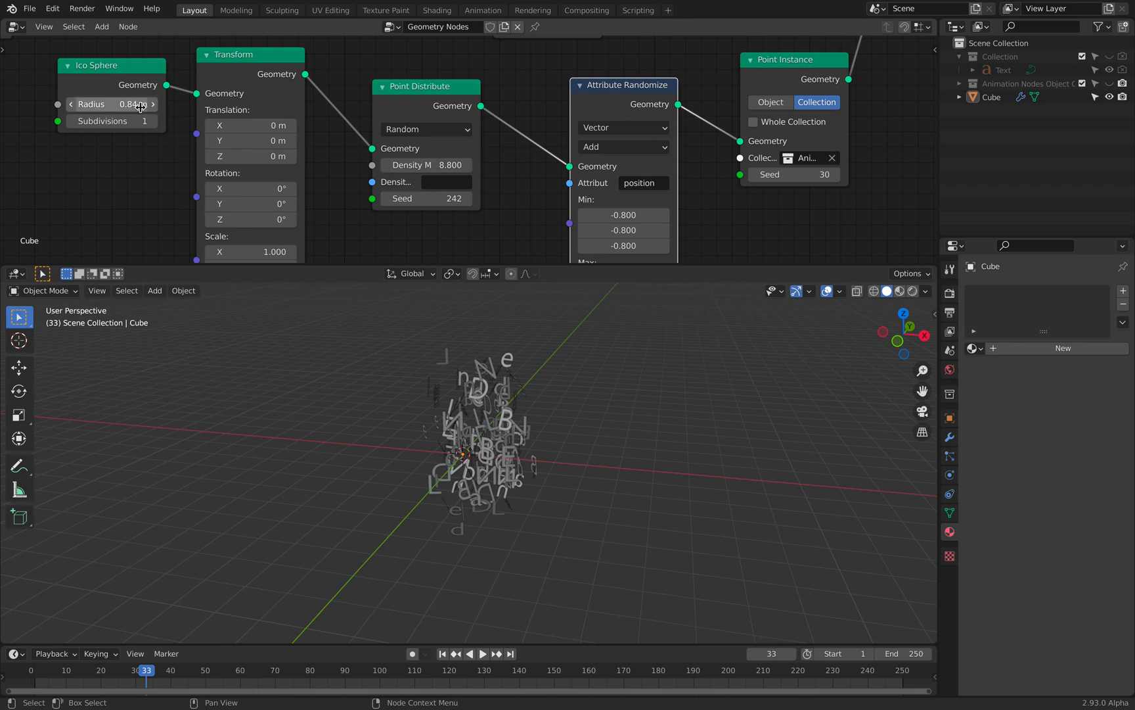
Step: Set the ico sphere Radius to 1.32 m, Scale Z 2.6, and adjust the position jitter's lower bound
{"action": "left_click_drag", "start_coordinate": [112, 104], "coordinate": [145, 104]}
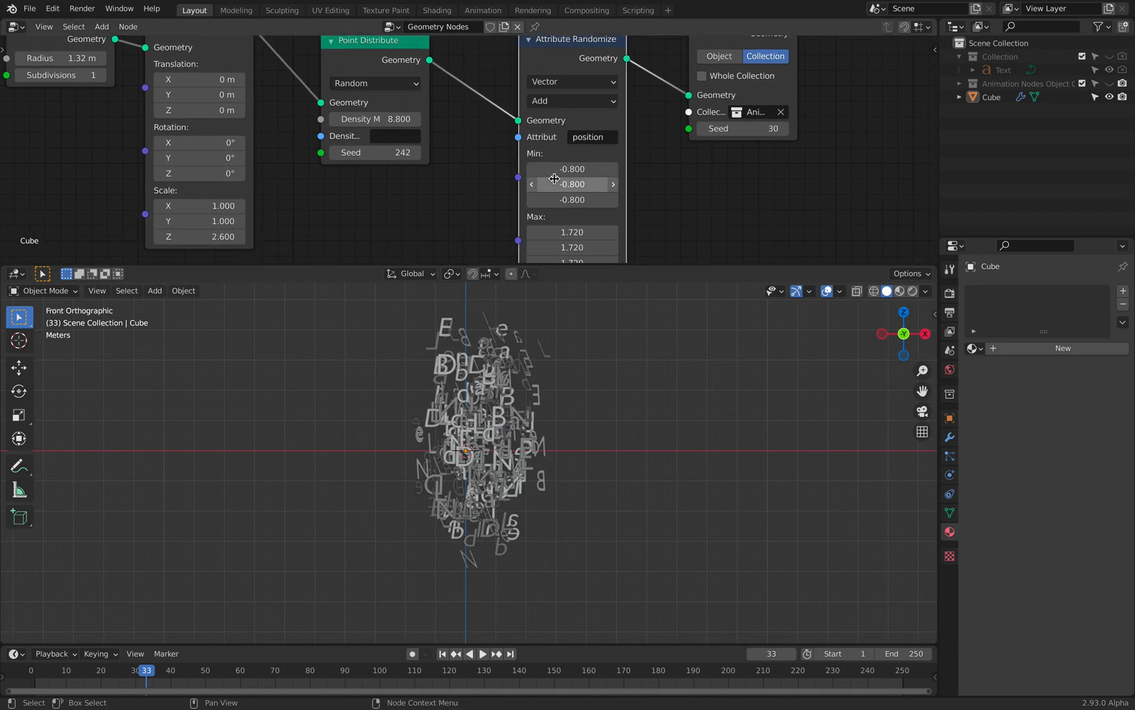
{"action": "left_click_drag", "start_coordinate": [572, 183], "coordinate": [572, 169]}
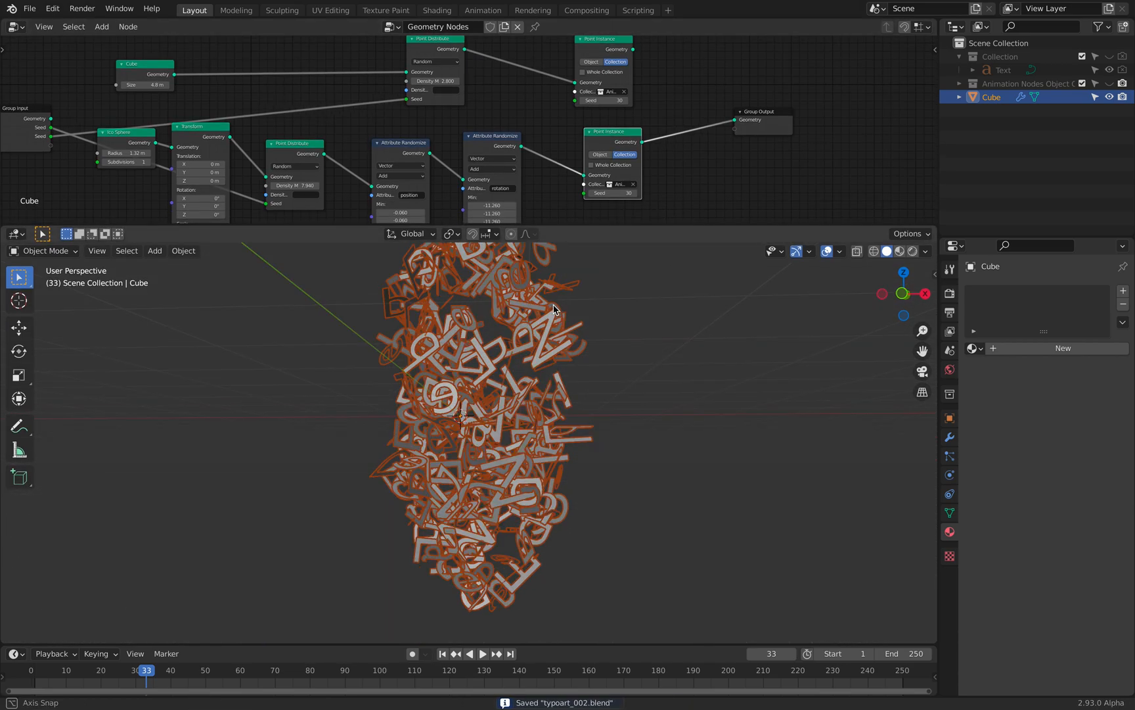
Step: Add a Solidify modifier with 0.042 m Thickness to the cube carrying the letter instances
{"action": "left_click", "coordinate": [949, 436]}
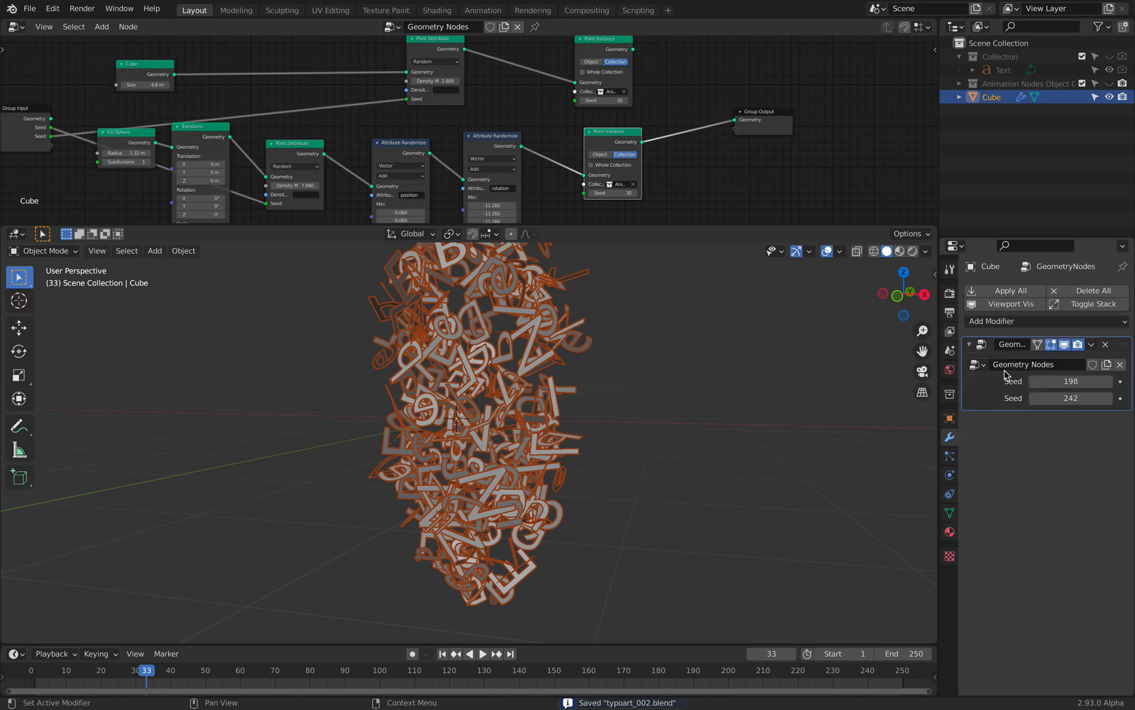
{"action": "left_click", "coordinate": [992, 320]}
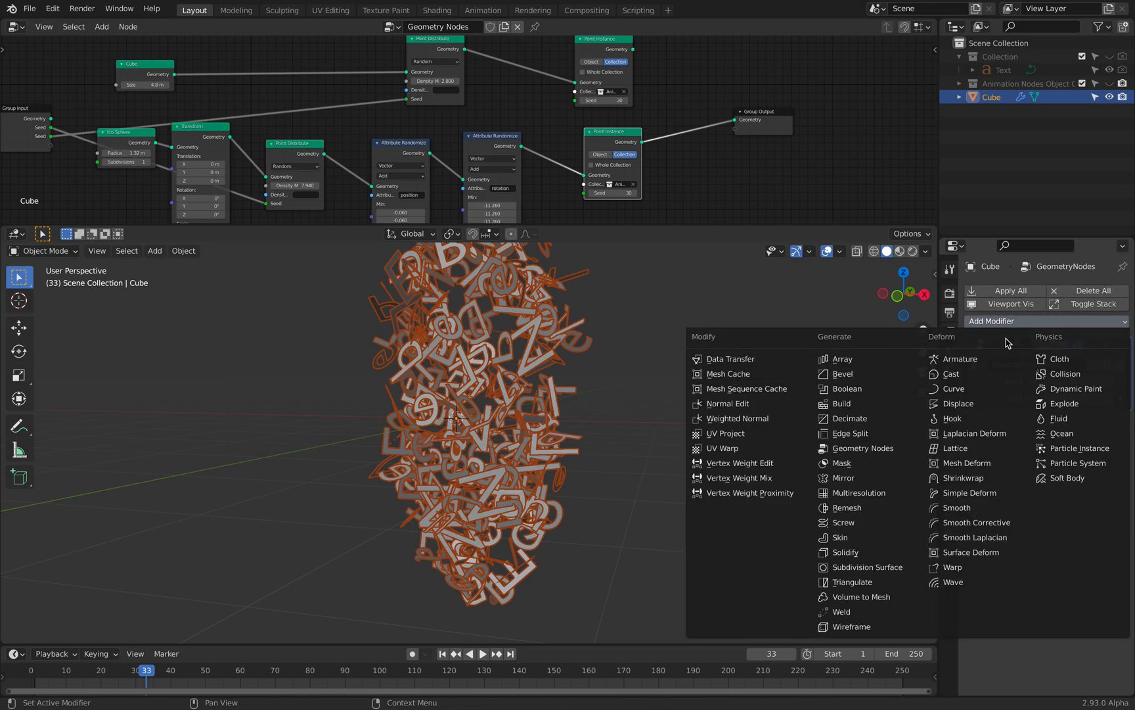
{"action": "mouse_move", "coordinate": [867, 566]}
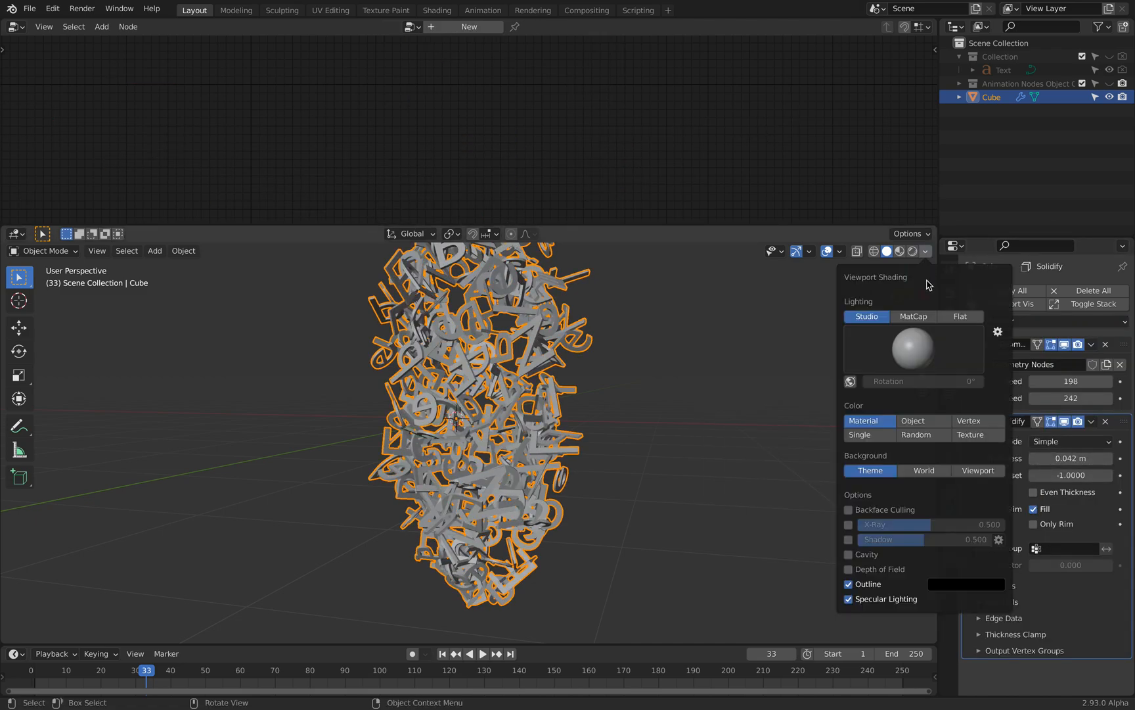
{"action": "left_click", "coordinate": [849, 555]}
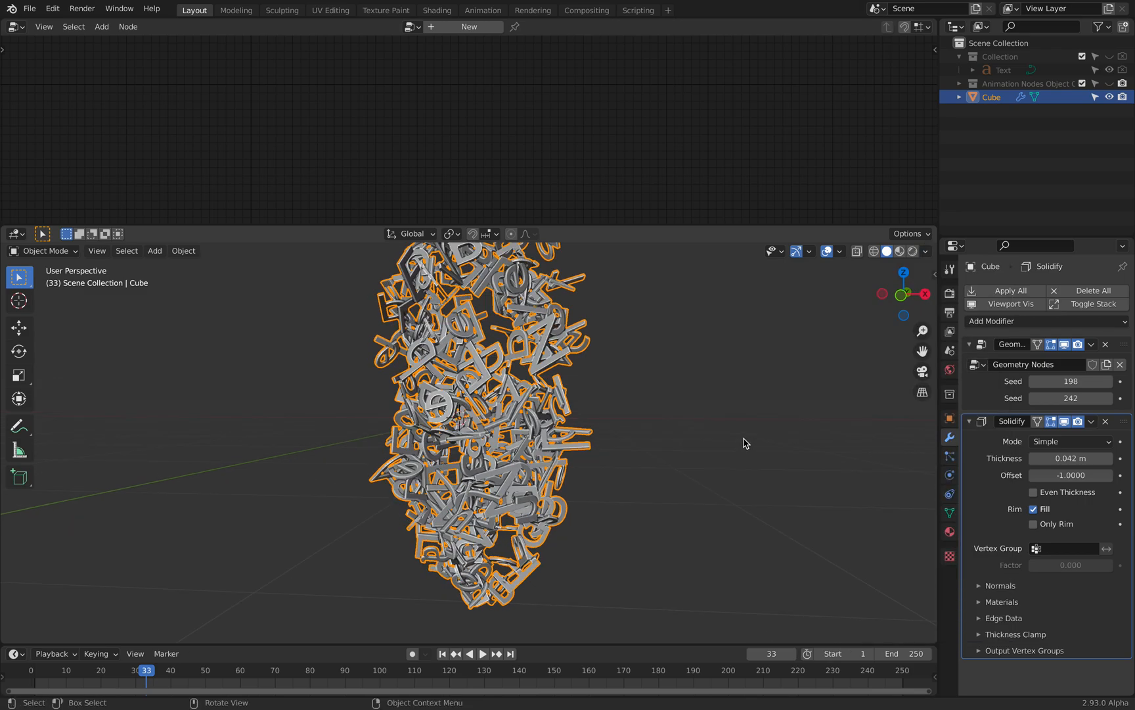
{"action": "left_click", "coordinate": [904, 293]}
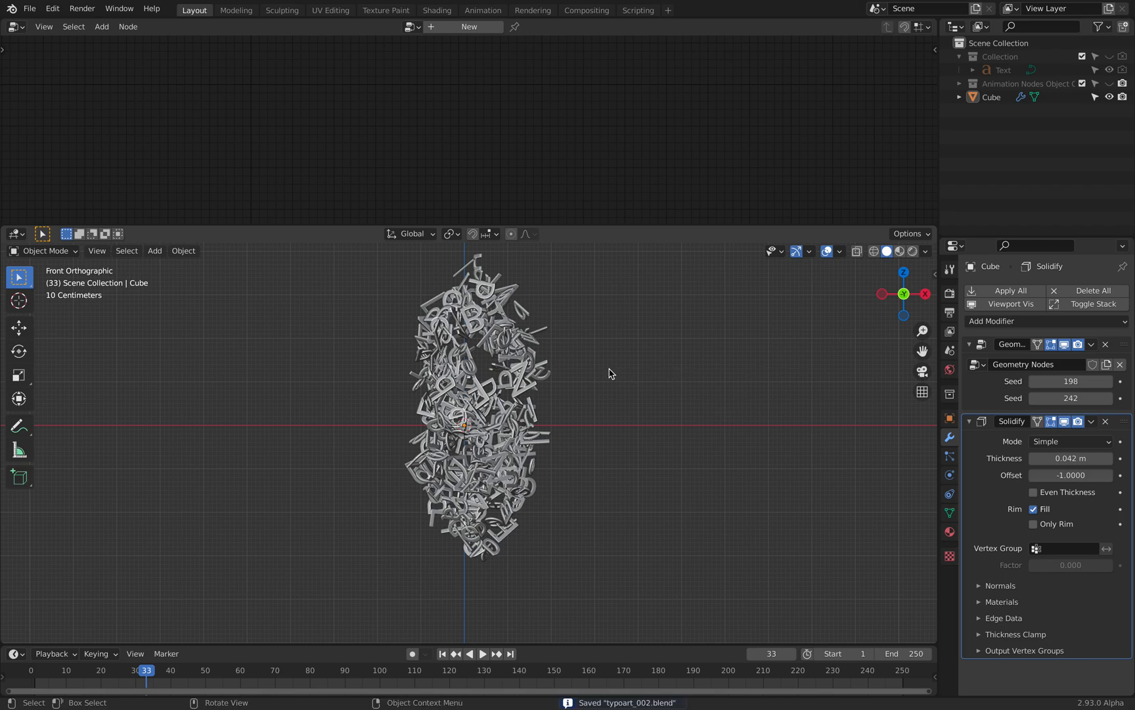
{"action": "left_click", "coordinate": [991, 96]}
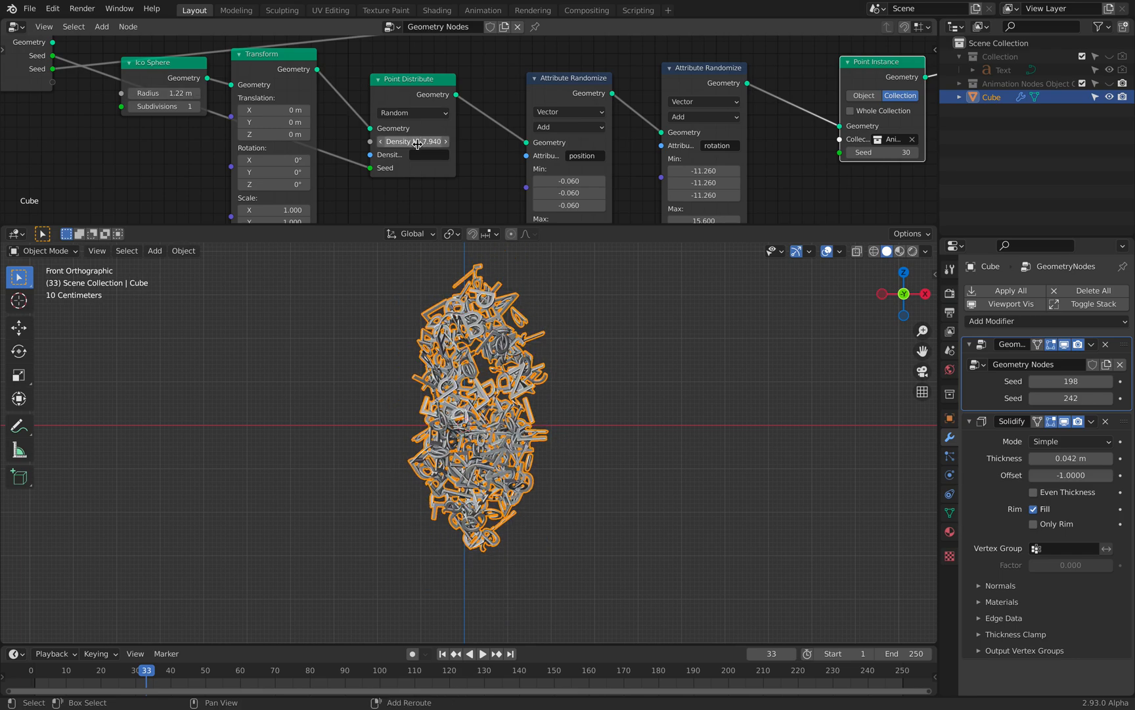
Step: Lower the point density to 0.780, remove Point Distribute and shrink the ico sphere radius to 0.52 m
{"action": "left_click_drag", "start_coordinate": [427, 141], "coordinate": [407, 141]}
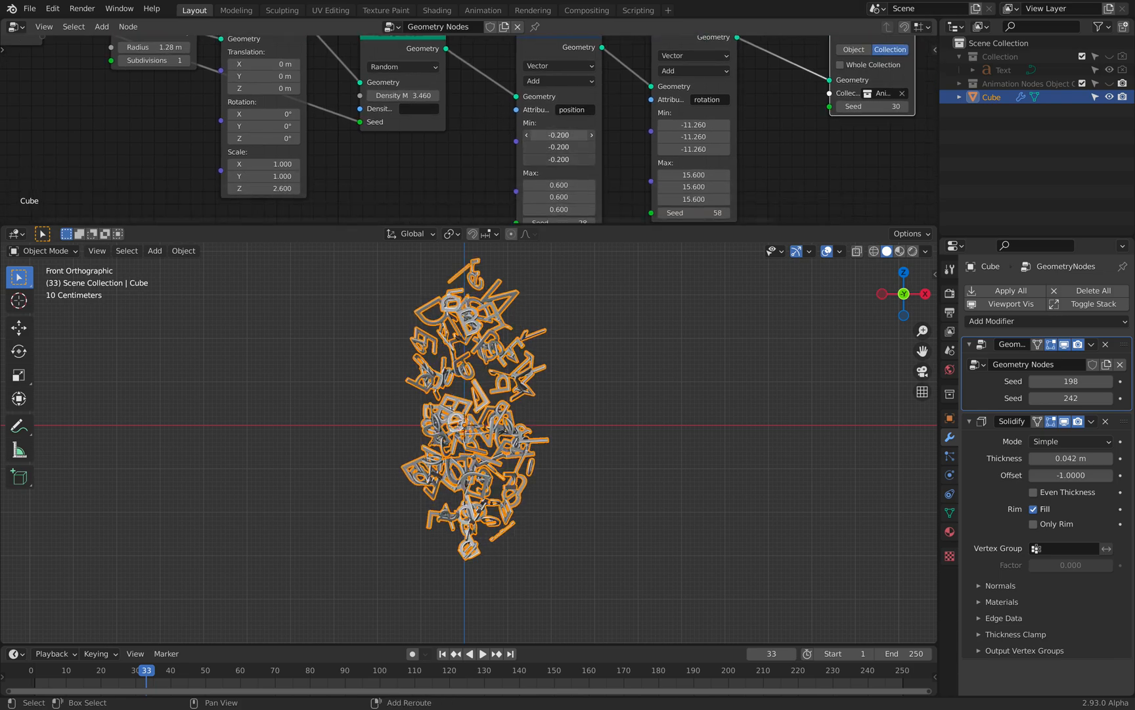
{"action": "type", "text": "0.780"}
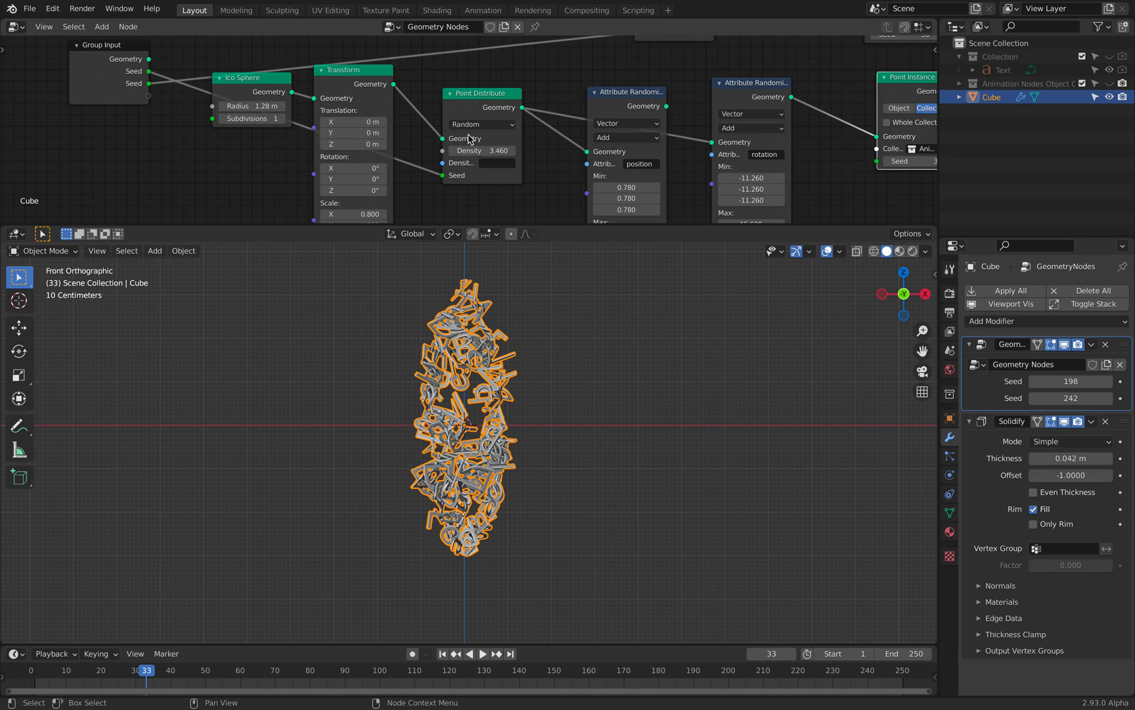
{"action": "left_click_drag", "start_coordinate": [481, 93], "coordinate": [475, 120]}
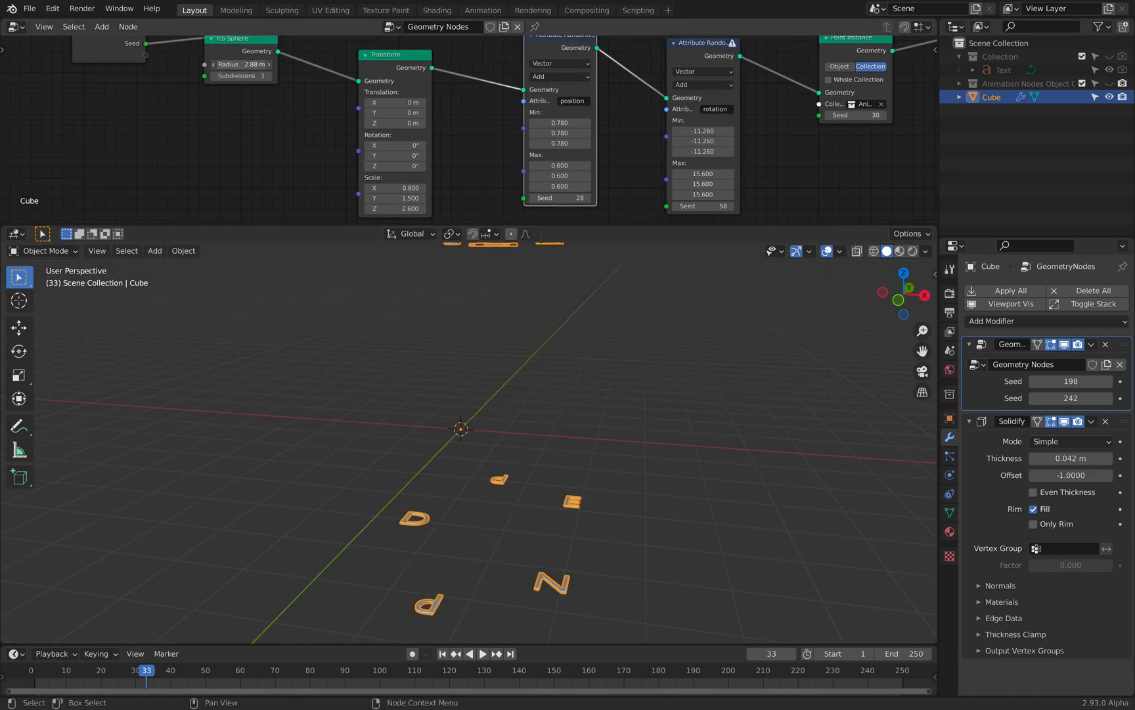
{"action": "left_click_drag", "start_coordinate": [254, 63], "coordinate": [246, 63]}
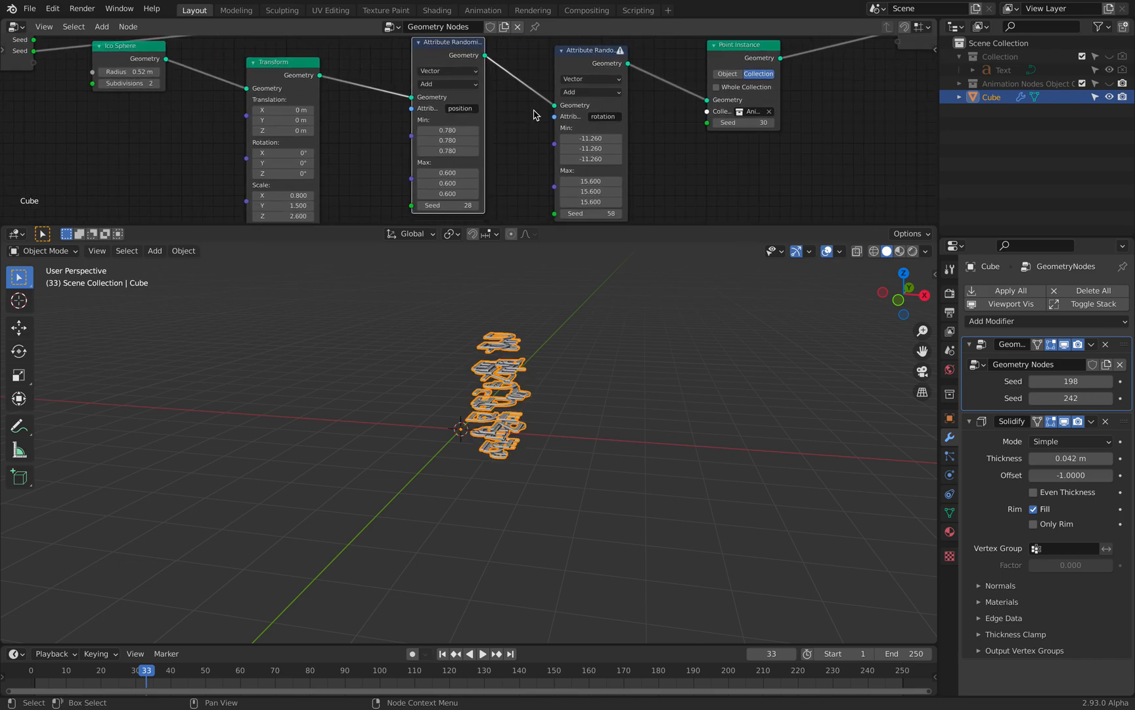
Step: Choose rotation as the attribute for the second Attribute Randomize node
{"action": "left_click", "coordinate": [602, 96]}
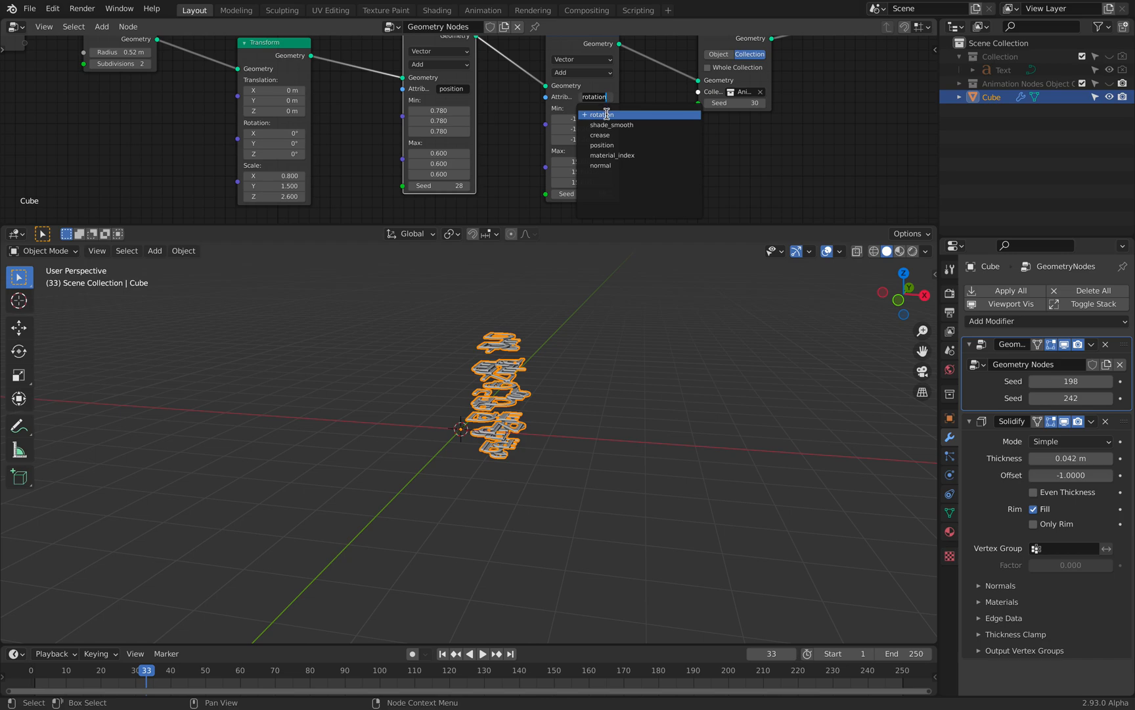
{"action": "left_click", "coordinate": [602, 114]}
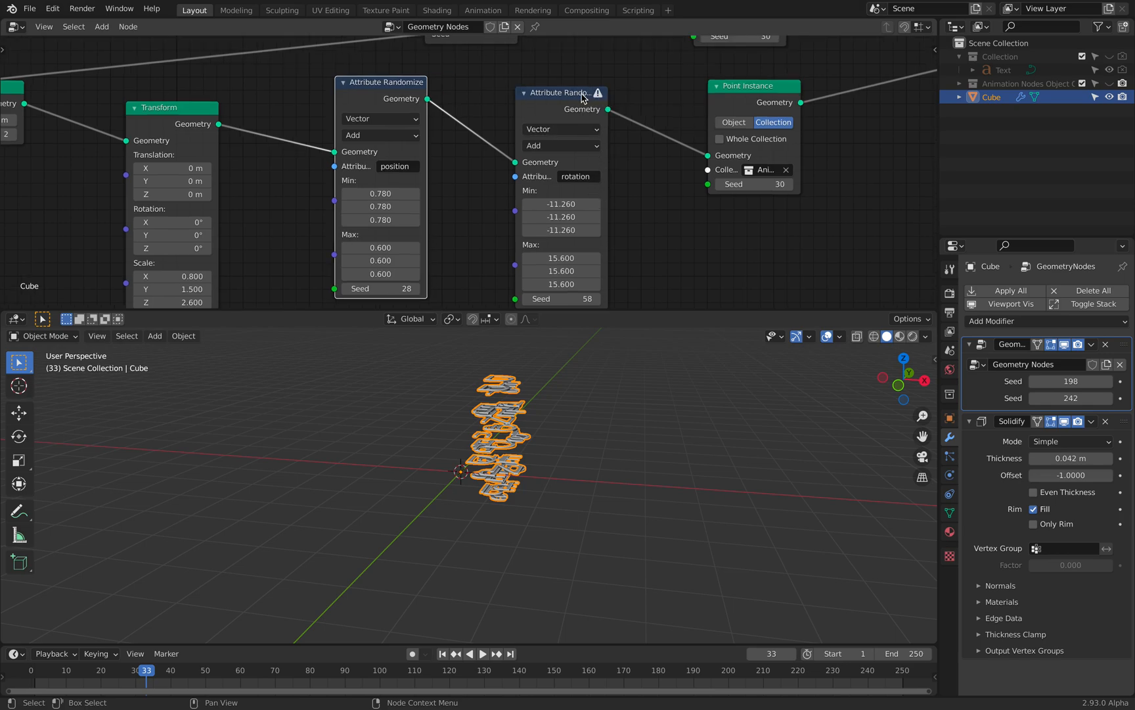
Step: Insert a Point Rotate node and wire Group Input Rotation and Seed into it and both randomizers
{"action": "left_click", "coordinate": [557, 92]}
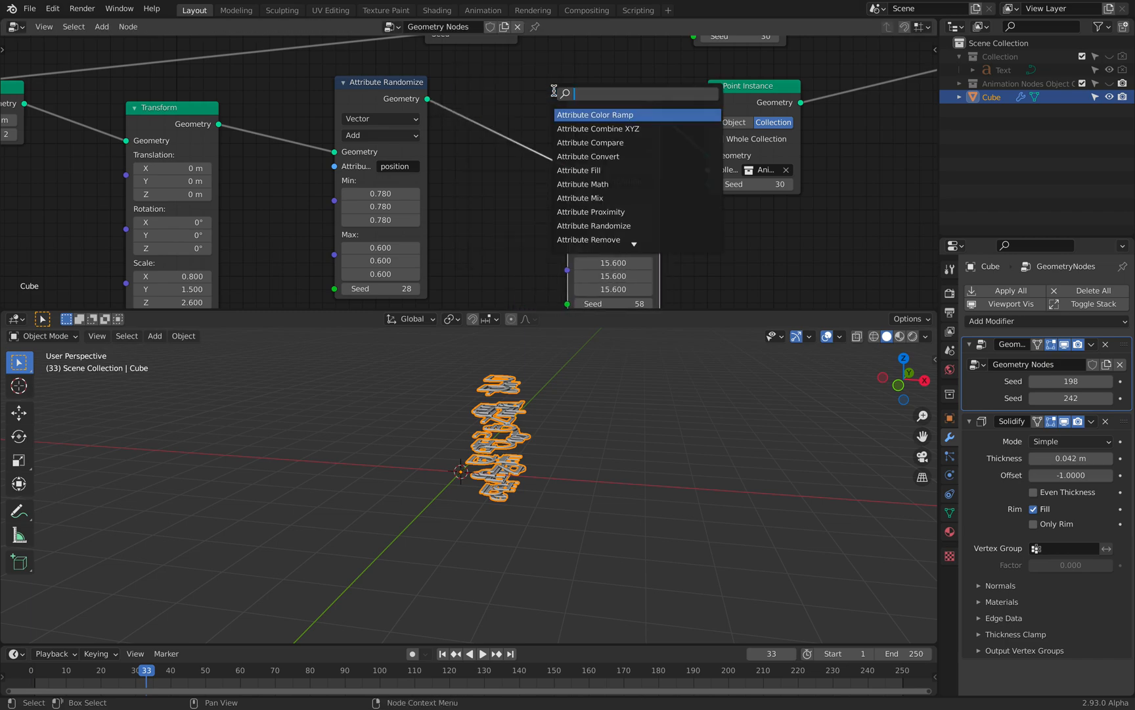
{"action": "left_click", "coordinate": [592, 114]}
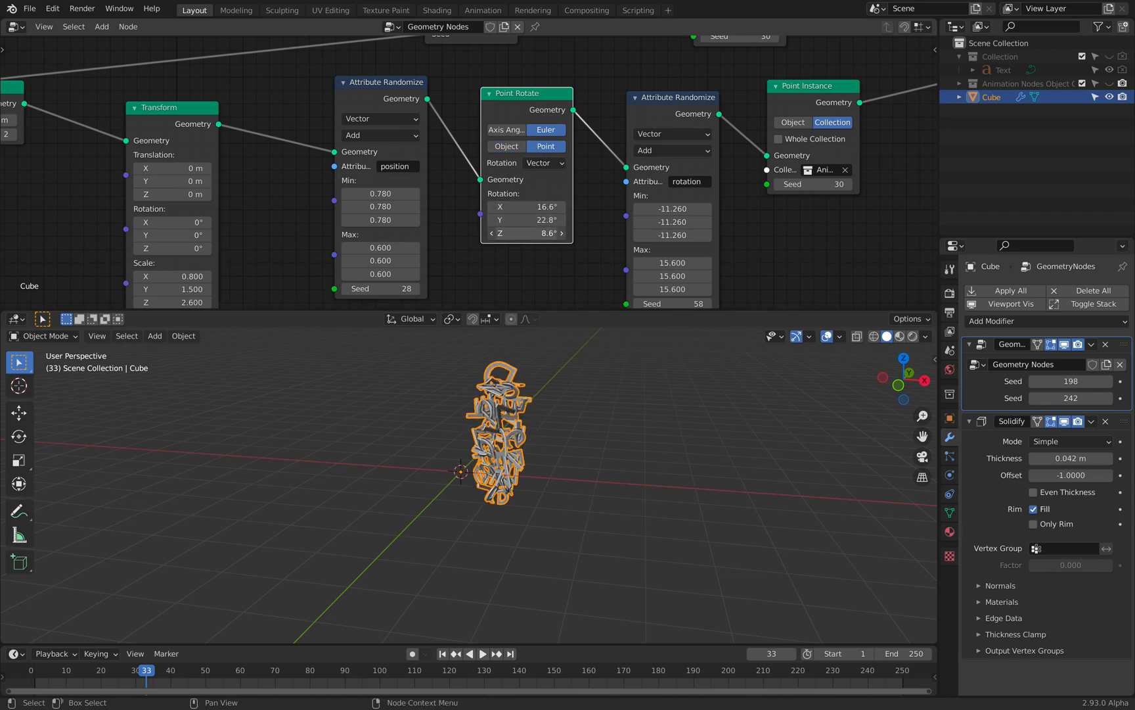
{"action": "left_click_drag", "start_coordinate": [527, 219], "coordinate": [527, 233]}
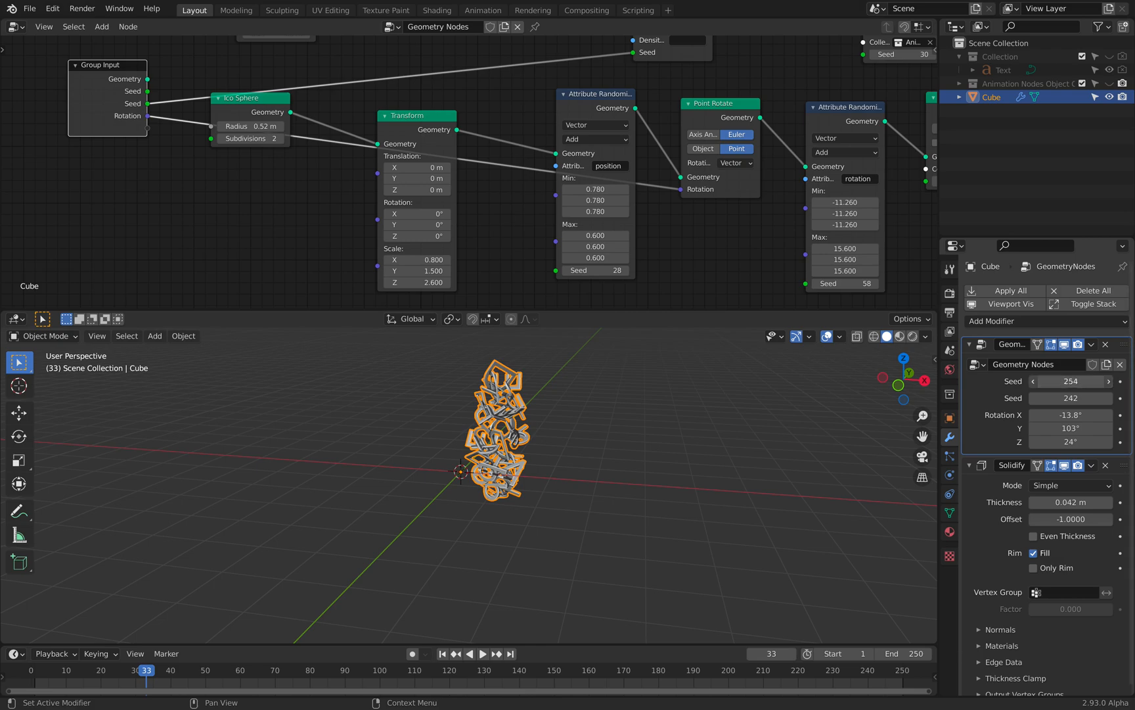
{"action": "left_click_drag", "start_coordinate": [108, 64], "coordinate": [91, 128]}
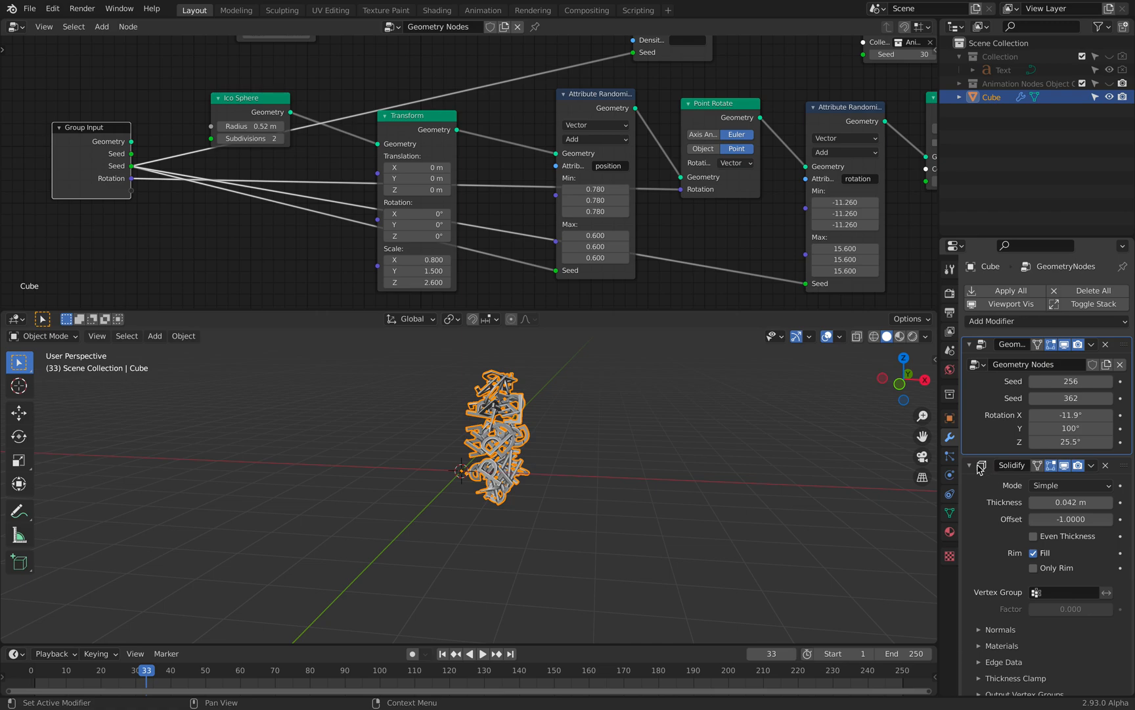
Step: Add a Mirror modifier on X and view the symmetric totem from the front
{"action": "left_click", "coordinate": [992, 321]}
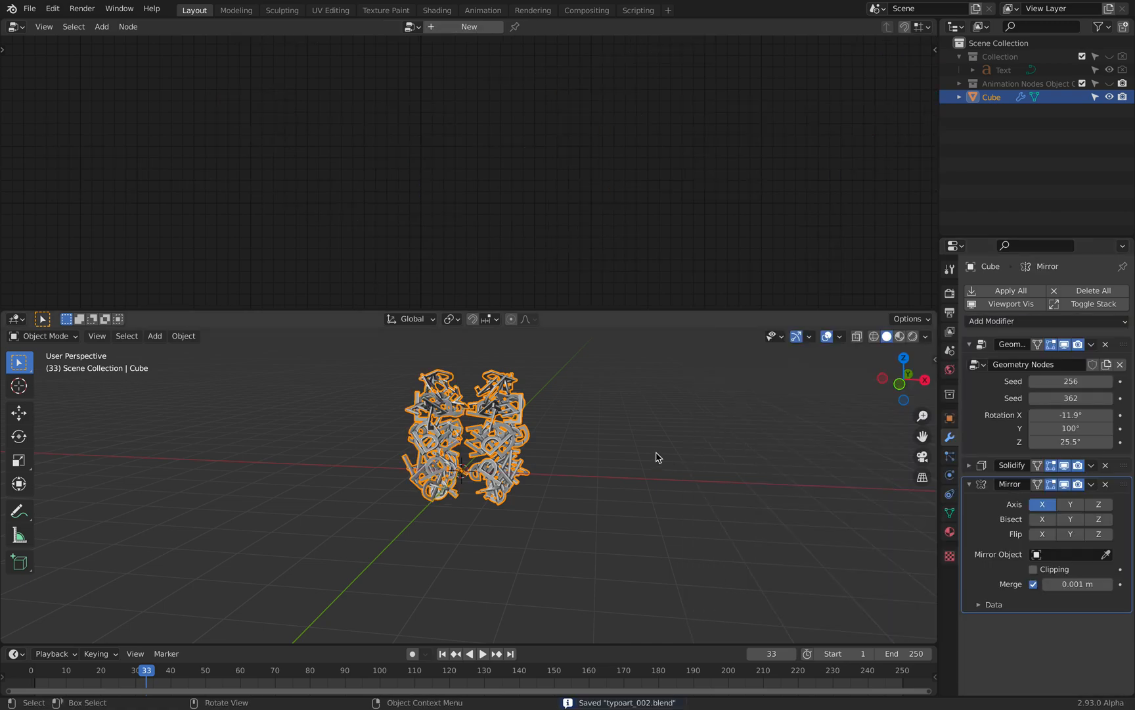
{"action": "key", "text": "KP_1"}
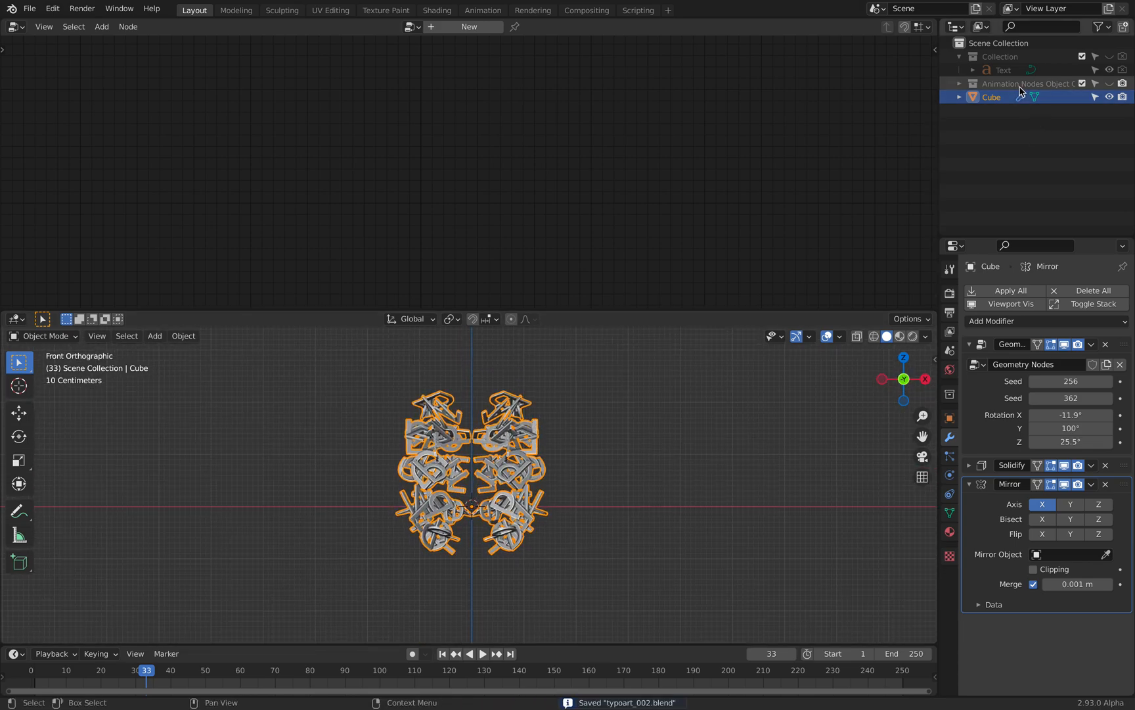
{"action": "left_click", "coordinate": [1025, 96]}
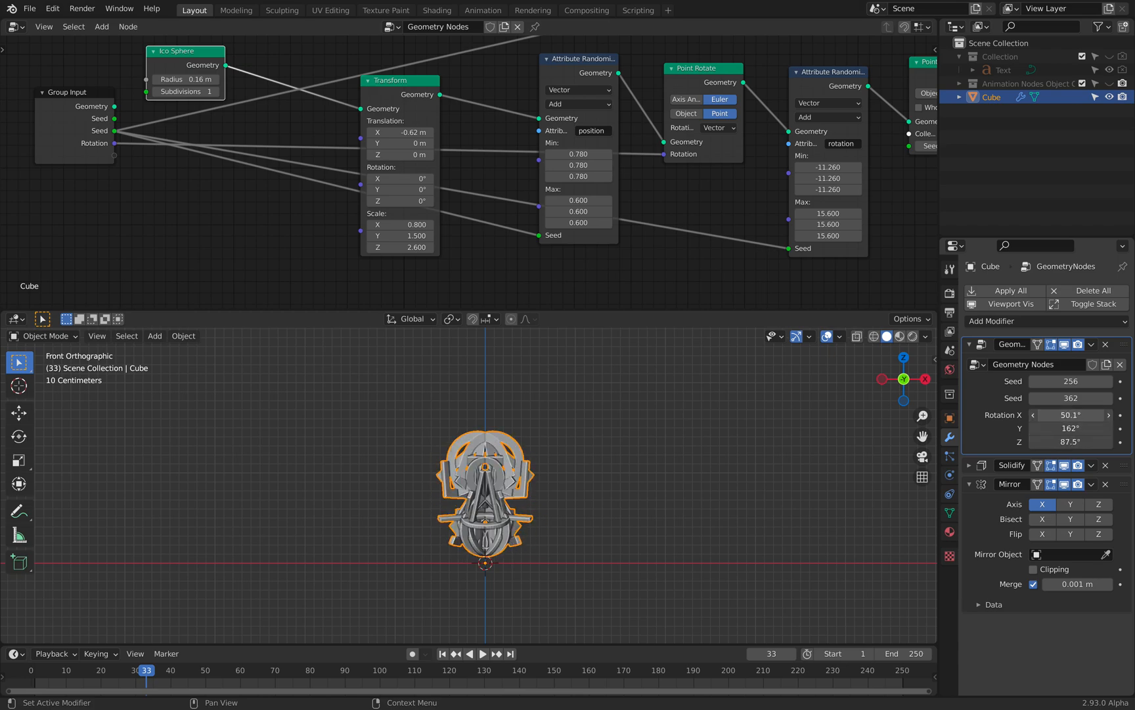
Step: Retune the modifier's Rotation and Seed inputs for a new letter arrangement
{"action": "left_click_drag", "start_coordinate": [1073, 414], "coordinate": [1050, 414]}
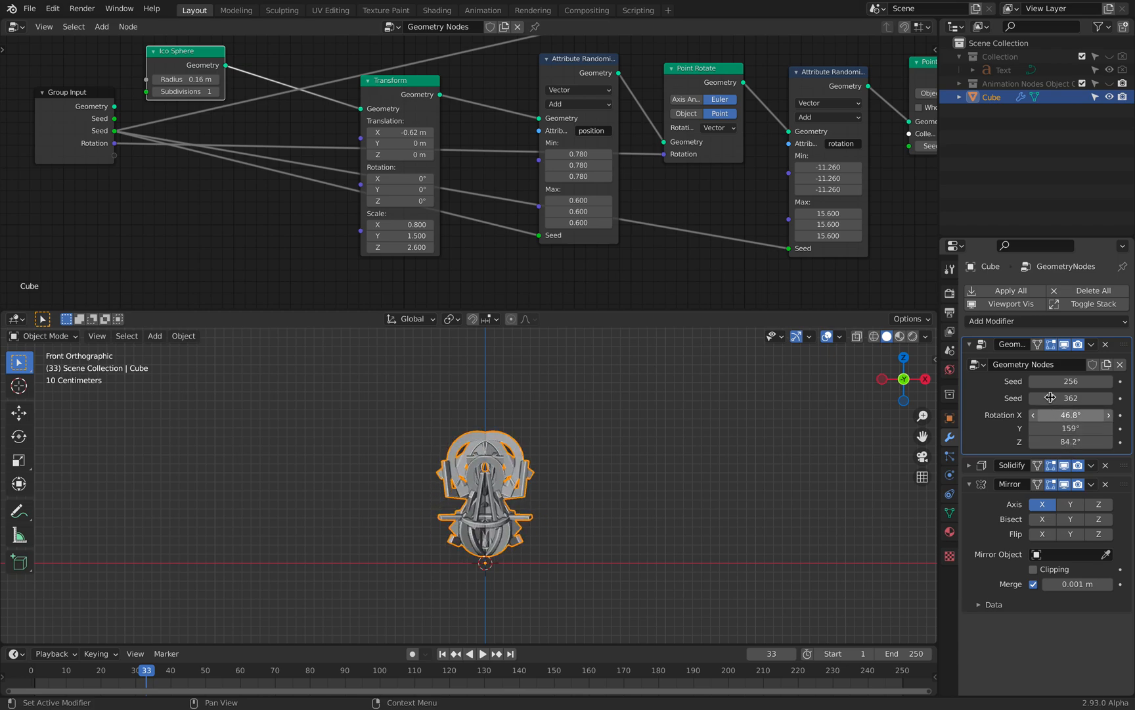
{"action": "left_click_drag", "start_coordinate": [1072, 381], "coordinate": [1073, 381]}
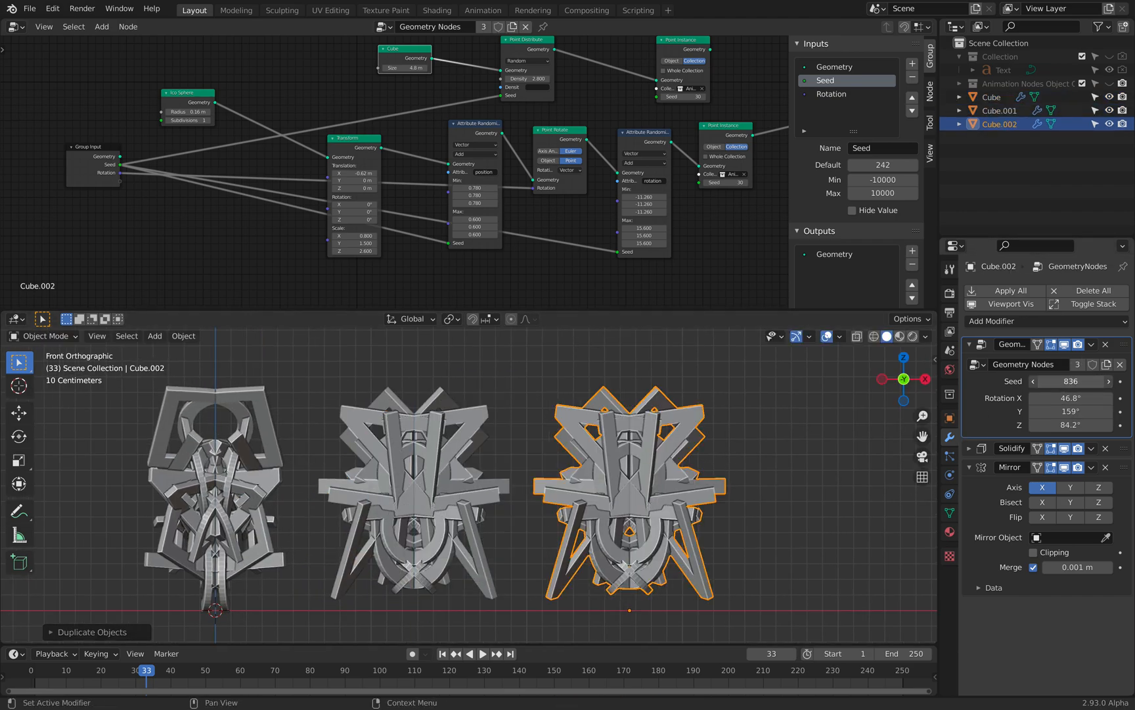
Step: Place a duplicated totem along the row and vary its letter rotation angles
{"action": "left_click_drag", "start_coordinate": [630, 485], "coordinate": [714, 423]}
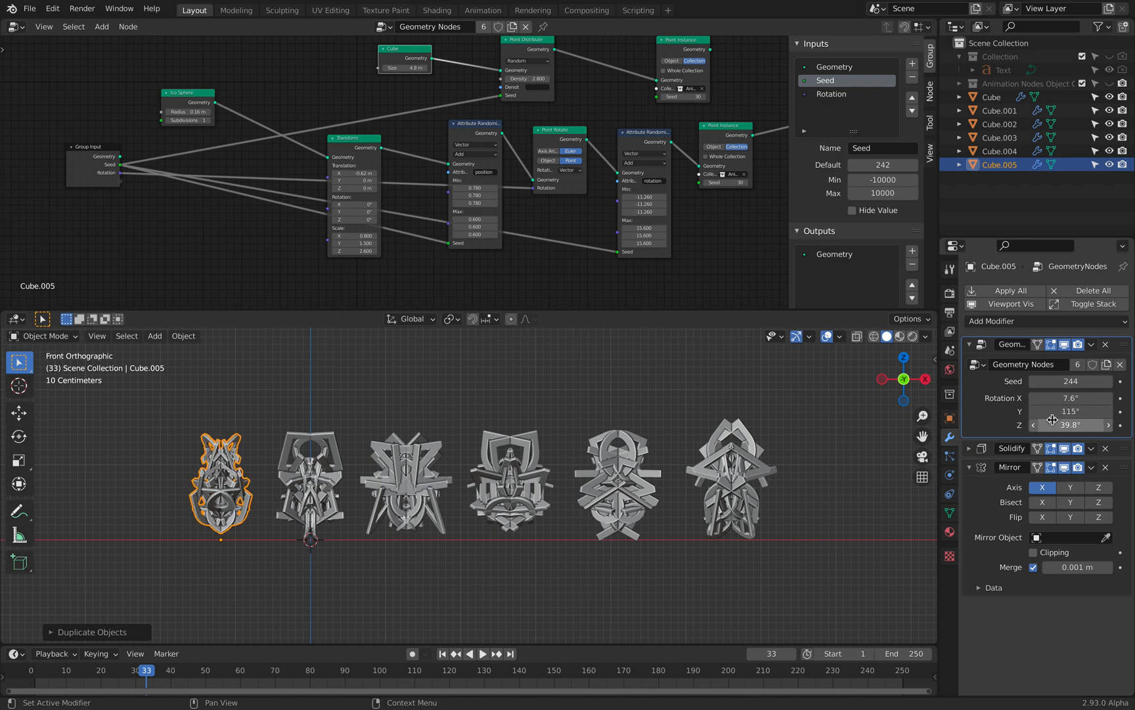
{"action": "left_click_drag", "start_coordinate": [1078, 425], "coordinate": [1079, 424]}
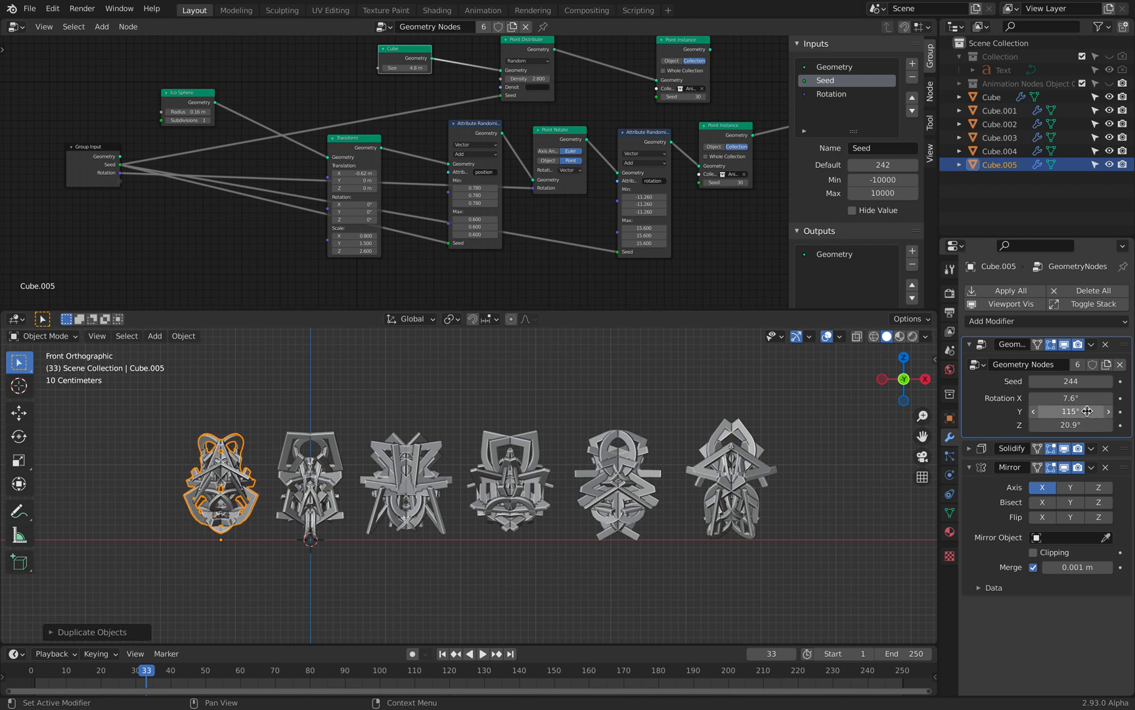
{"action": "left_click_drag", "start_coordinate": [1050, 410], "coordinate": [1072, 410]}
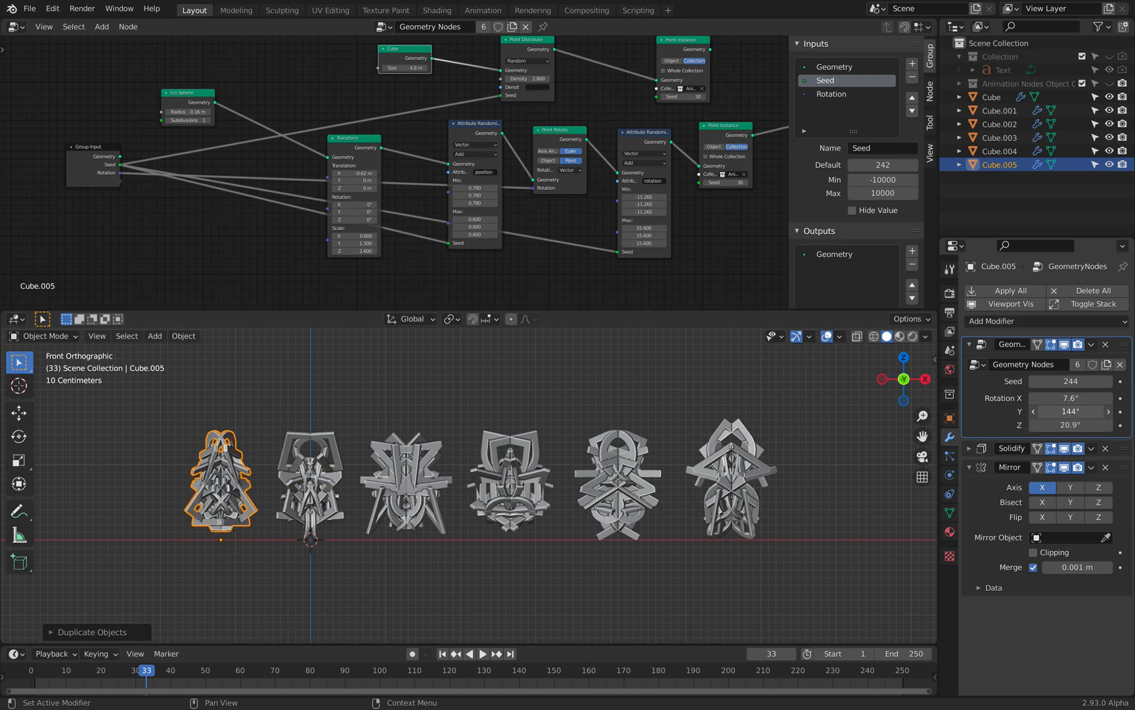
{"action": "left_click_drag", "start_coordinate": [1072, 411], "coordinate": [1042, 412]}
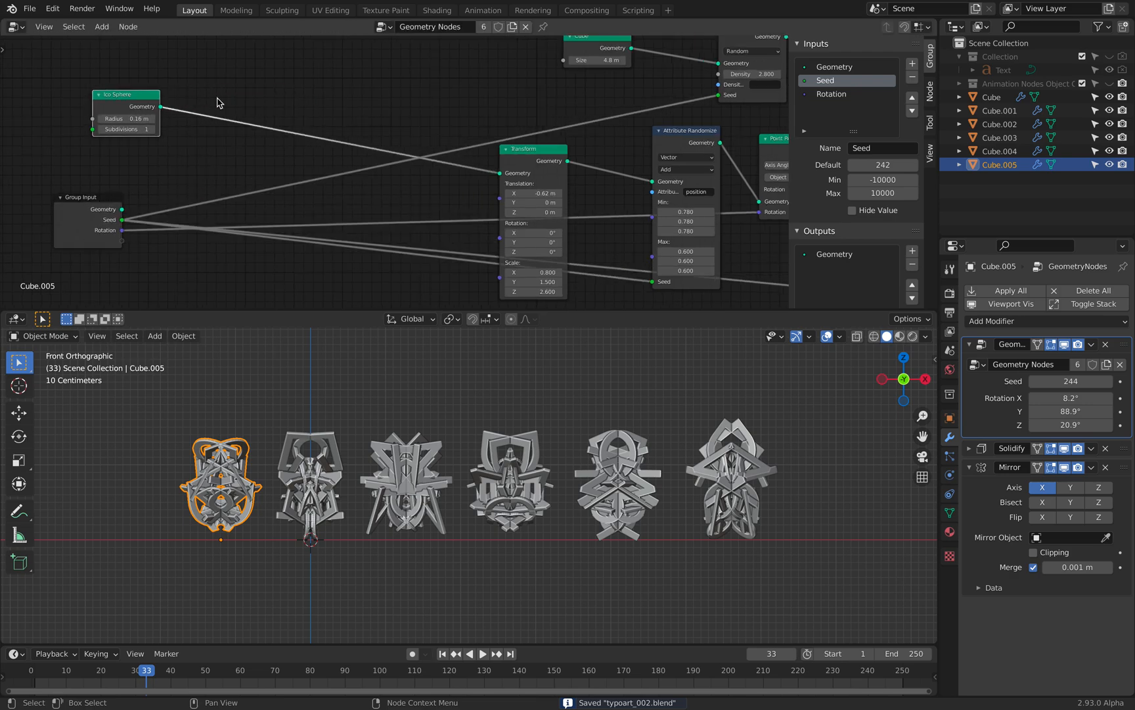
Step: Add a Point Distribute node after the Ico Sphere so letters scatter densely over it
{"action": "type", "text": "point"}
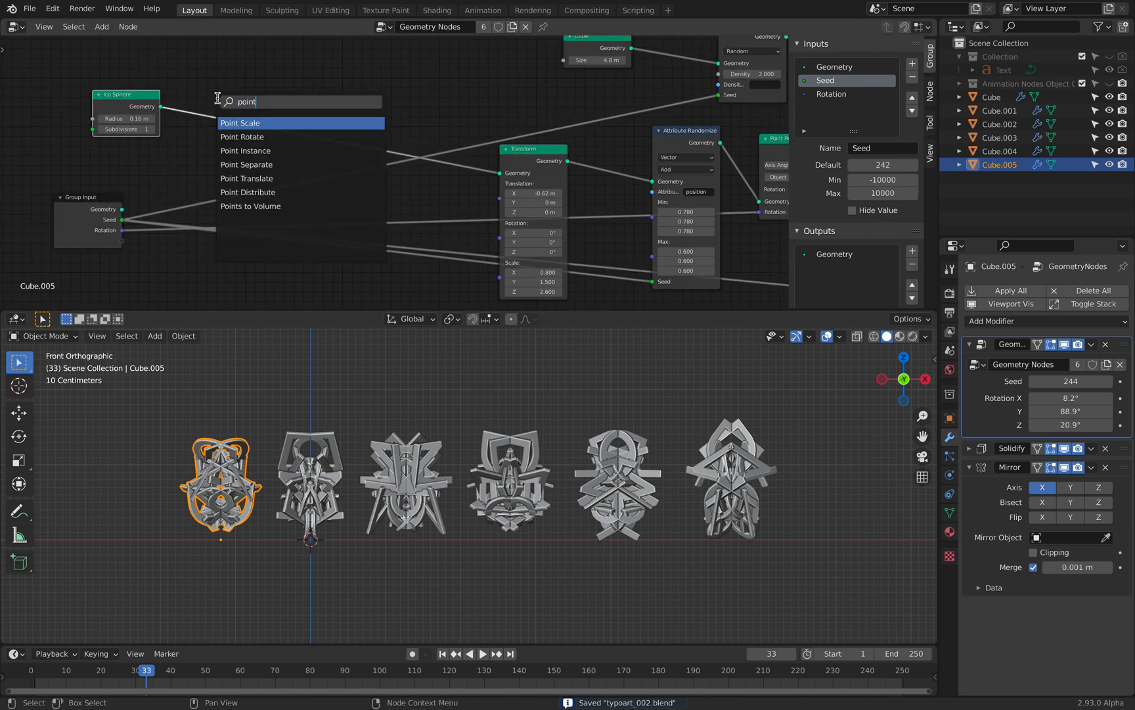
{"action": "left_click", "coordinate": [247, 192]}
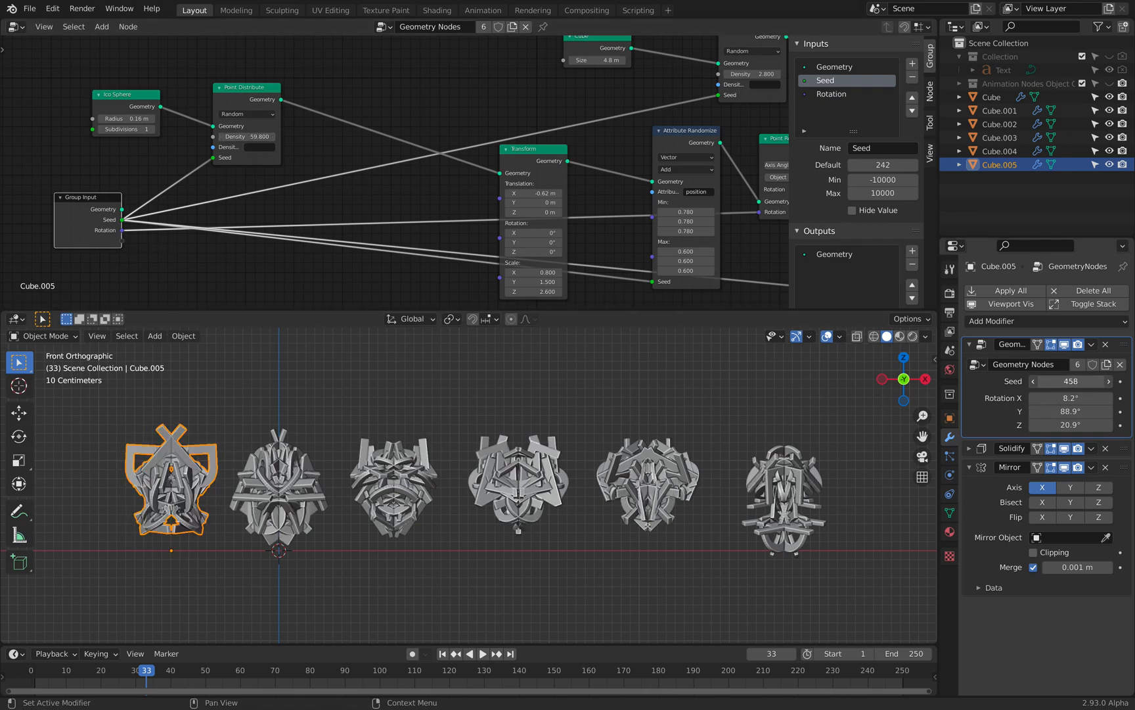
{"action": "left_click", "coordinate": [276, 481]}
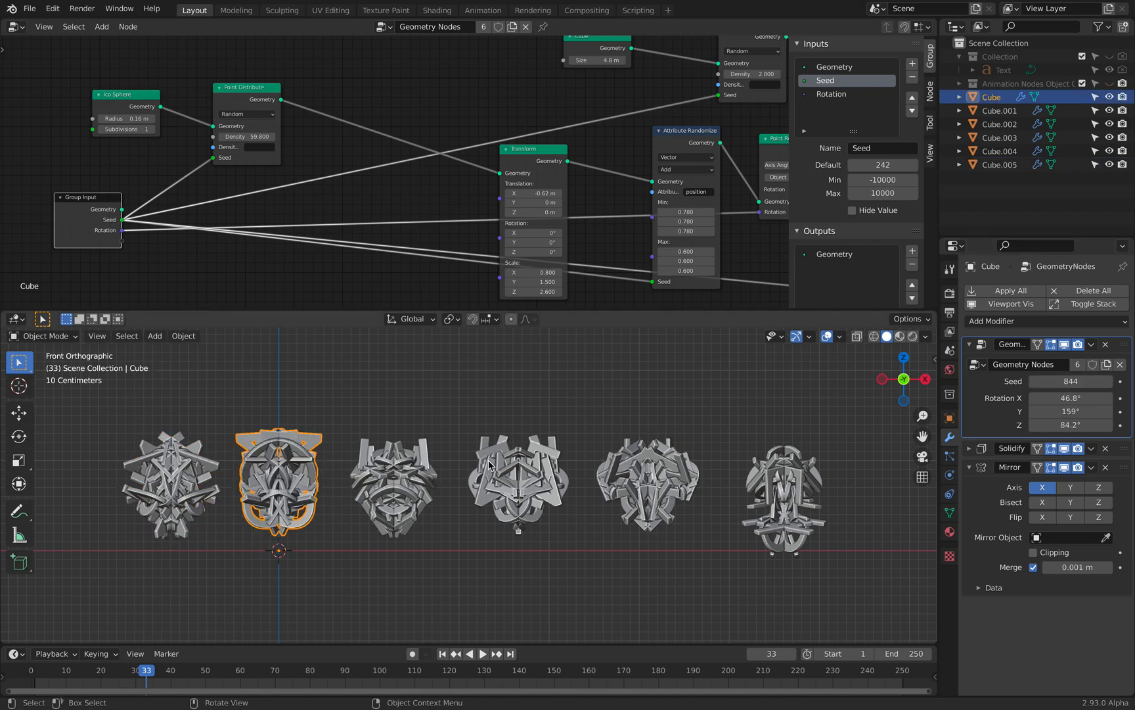
{"action": "left_click", "coordinate": [516, 485]}
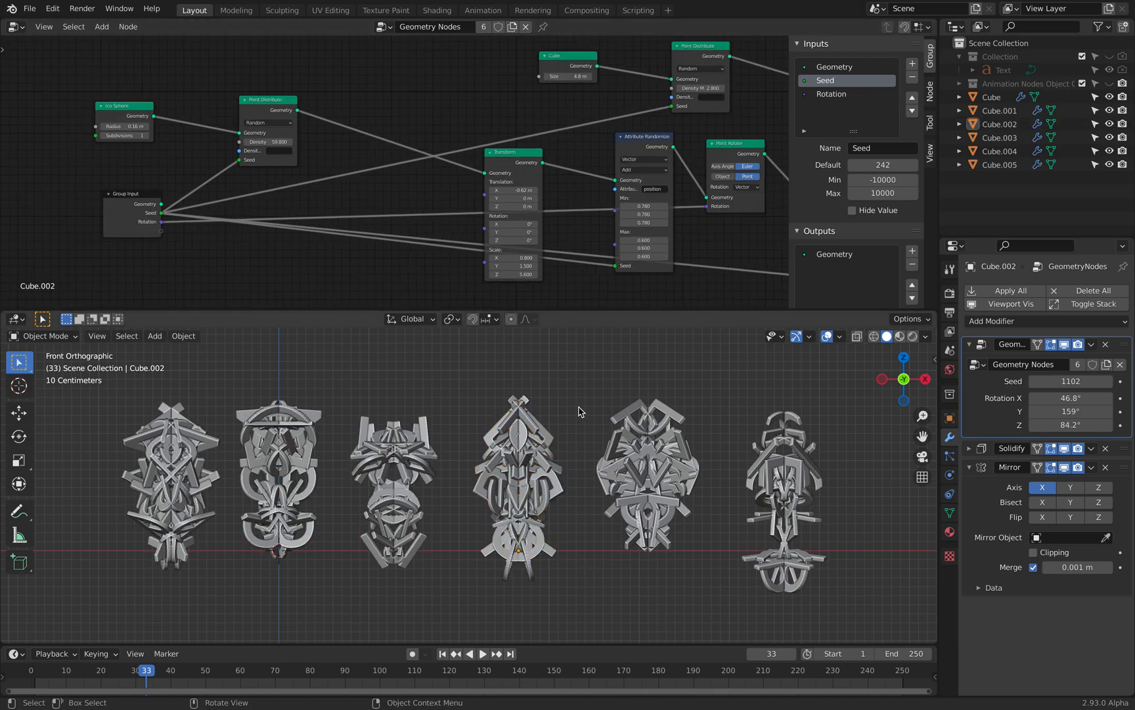
{"action": "scroll", "scroll_direction": "down", "scroll_amount": 3}
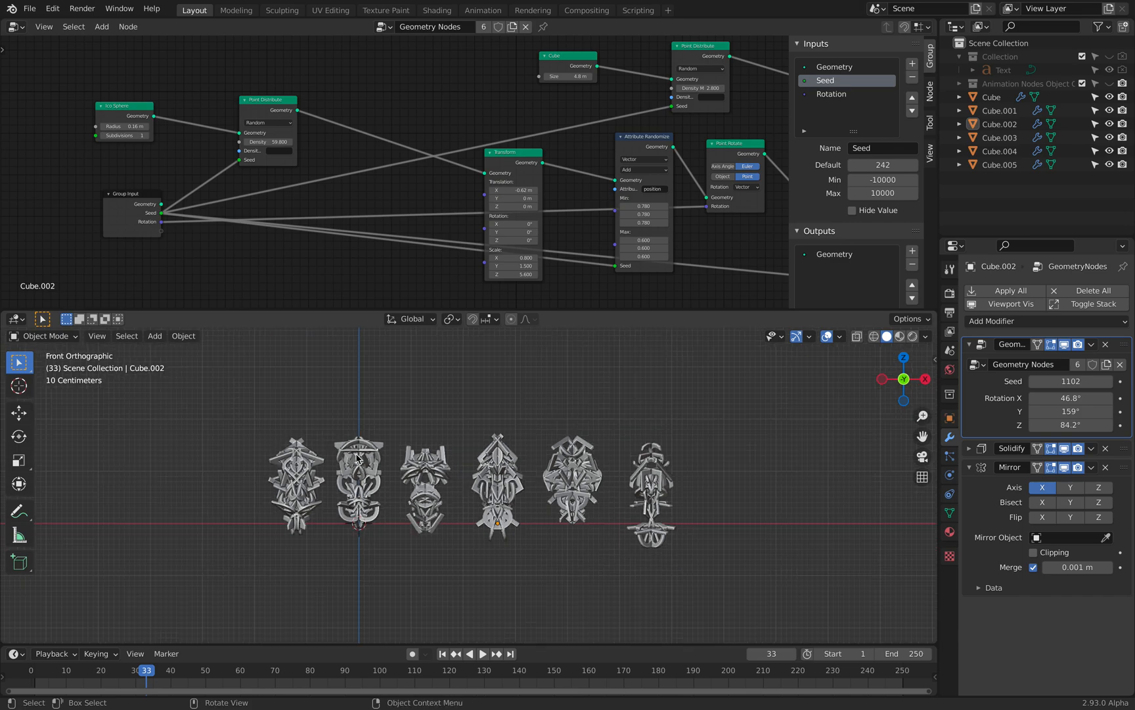
Step: Duplicate the six totems into a second row and give a copy seed 1220
{"action": "key", "text": "shift+d"}
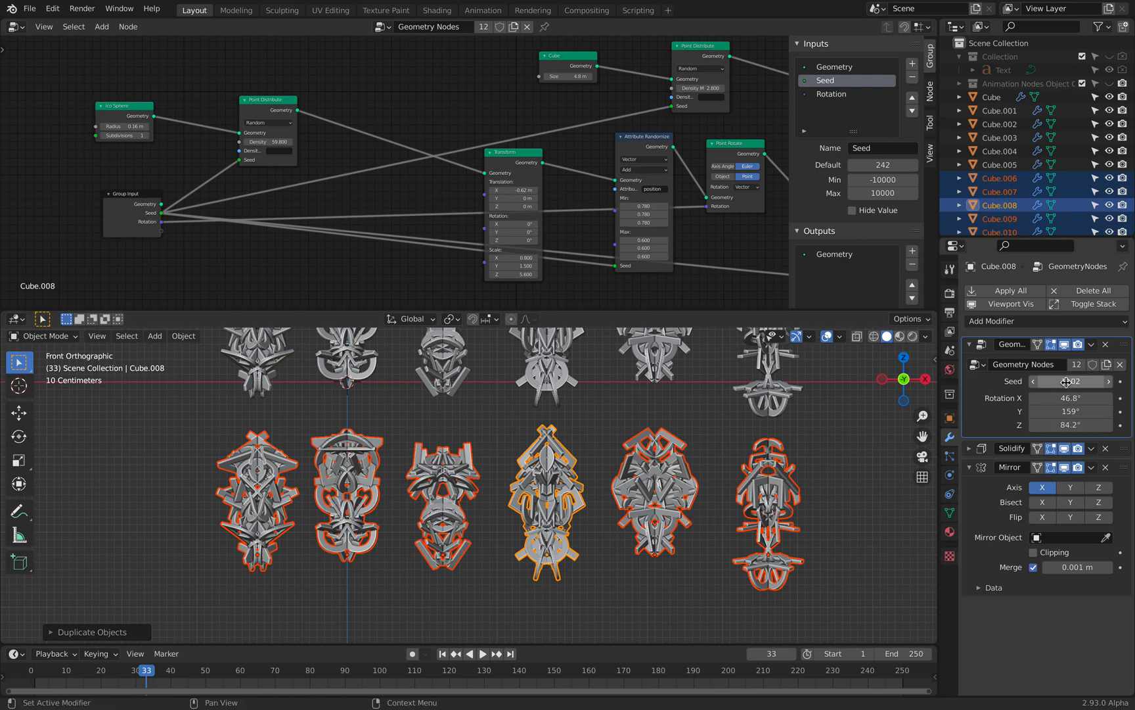
{"action": "type", "text": "1220"}
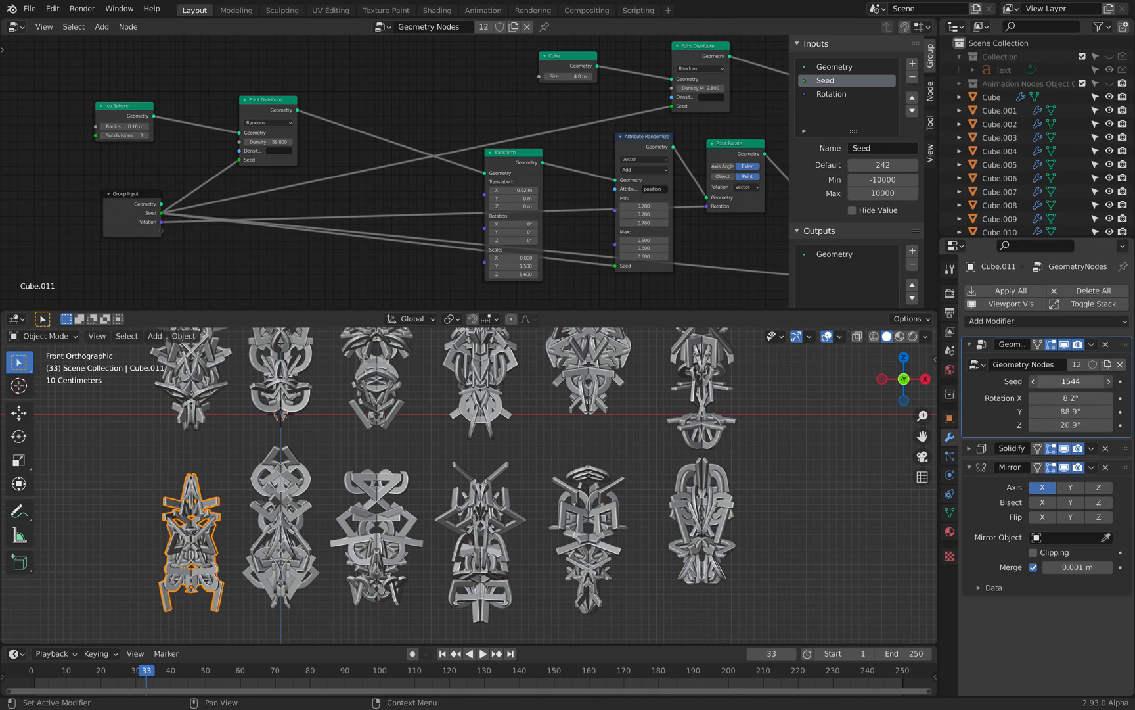
{"action": "left_click", "coordinate": [1034, 381]}
{"action": "type", "text": "0"}
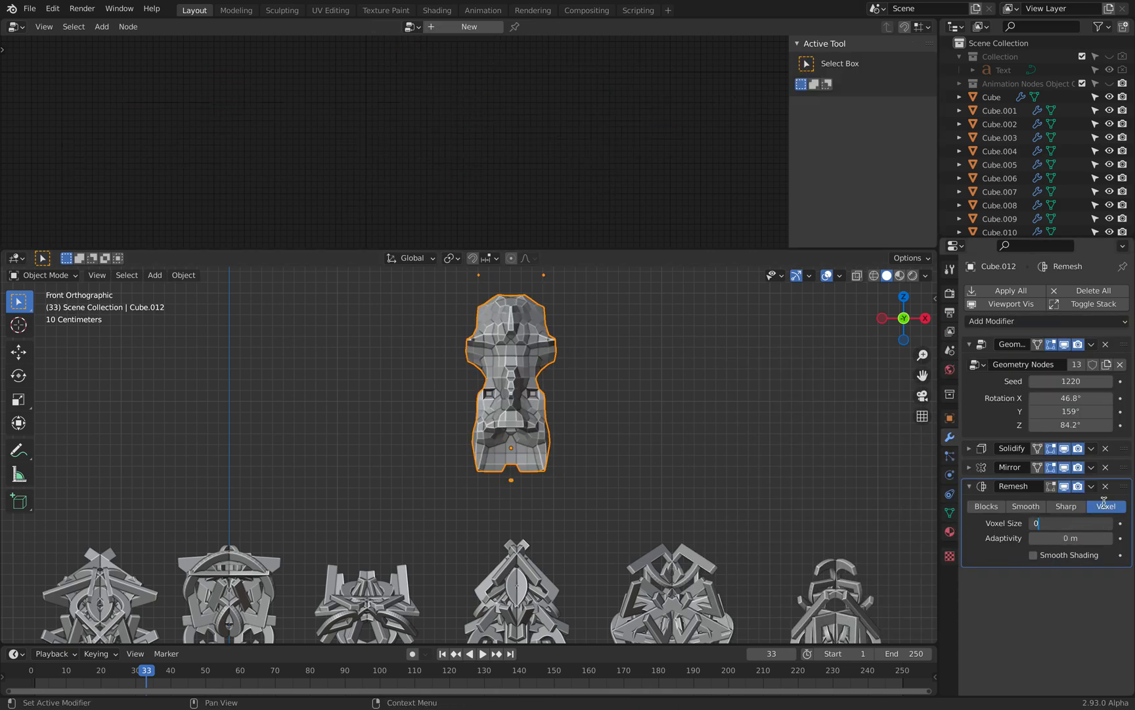
{"action": "left_click_drag", "start_coordinate": [1072, 524], "coordinate": [1093, 523]}
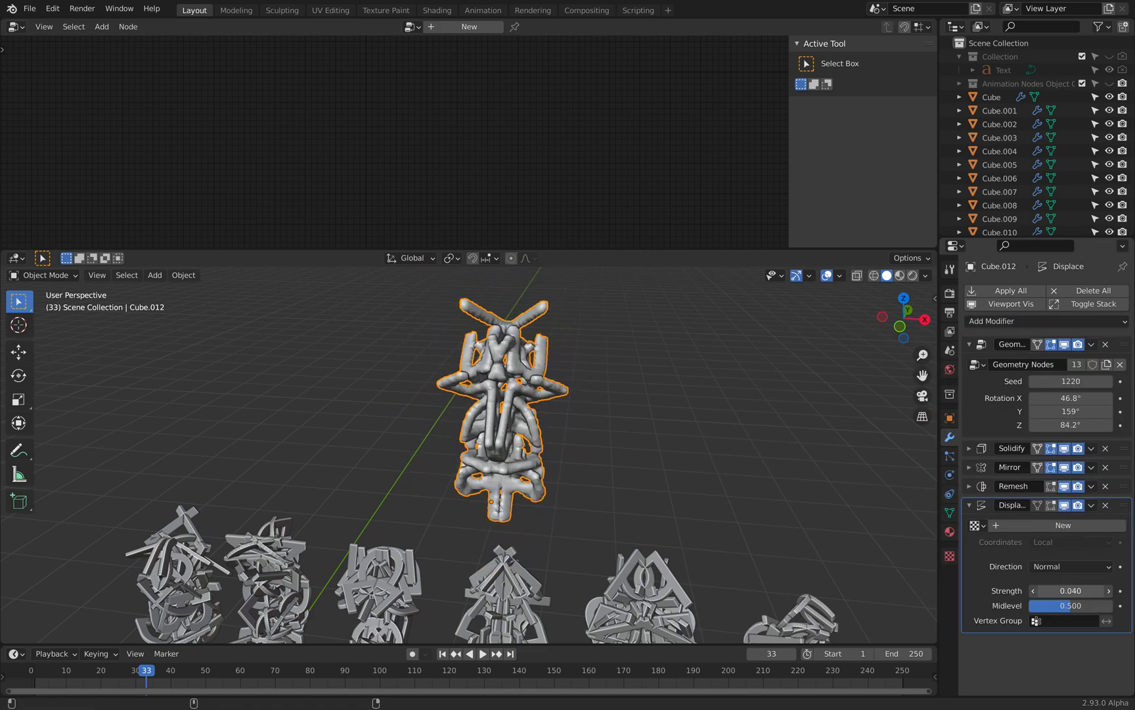
{"action": "left_click", "coordinate": [1070, 590]}
{"action": "type", "text": "0.220"}
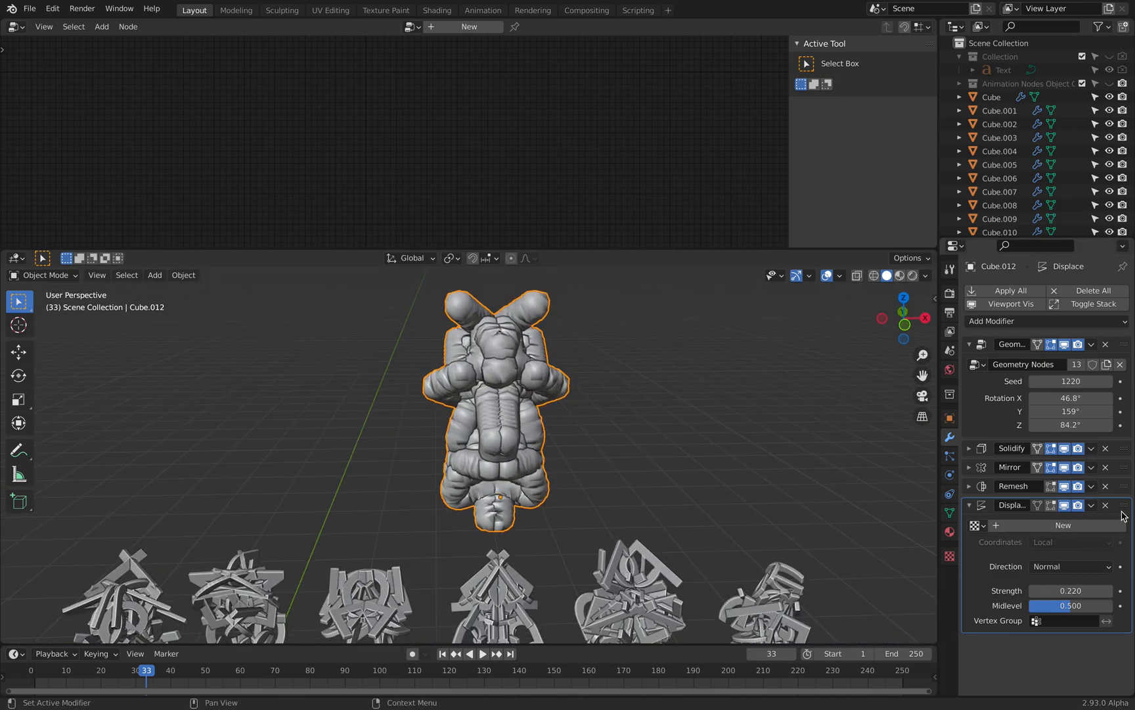
{"action": "left_click", "coordinate": [1105, 505]}
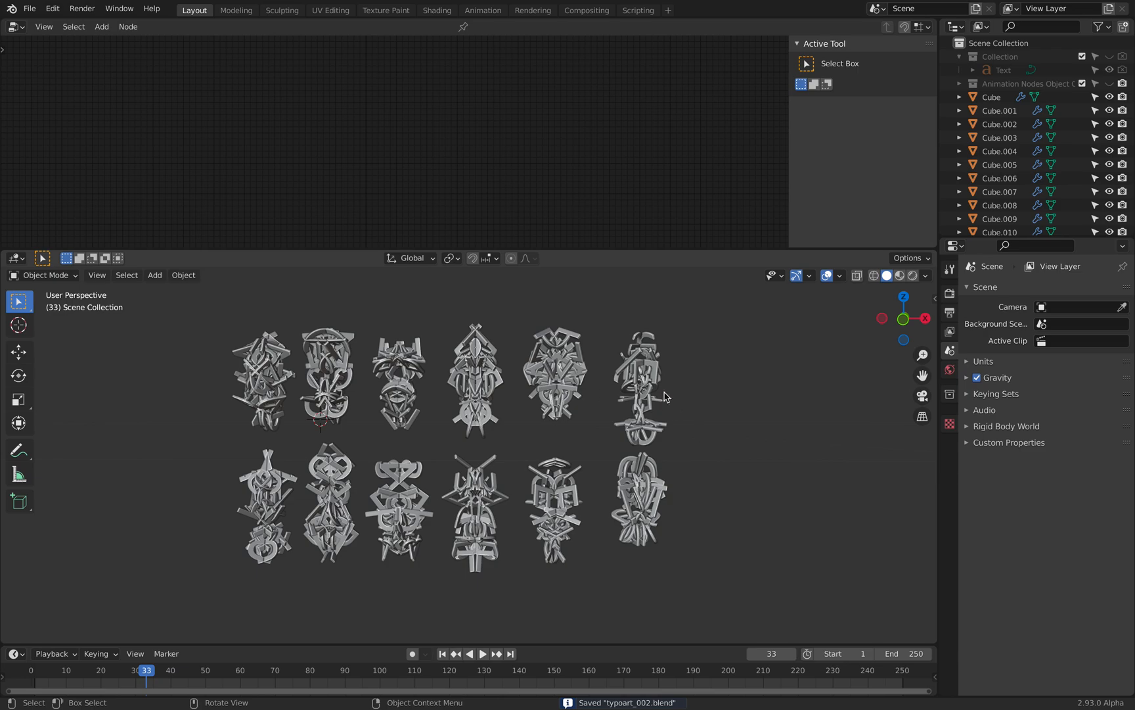
Step: Select Cube.004 at top right and drag its Rotation fields to reshape it
{"action": "left_click", "coordinate": [638, 384]}
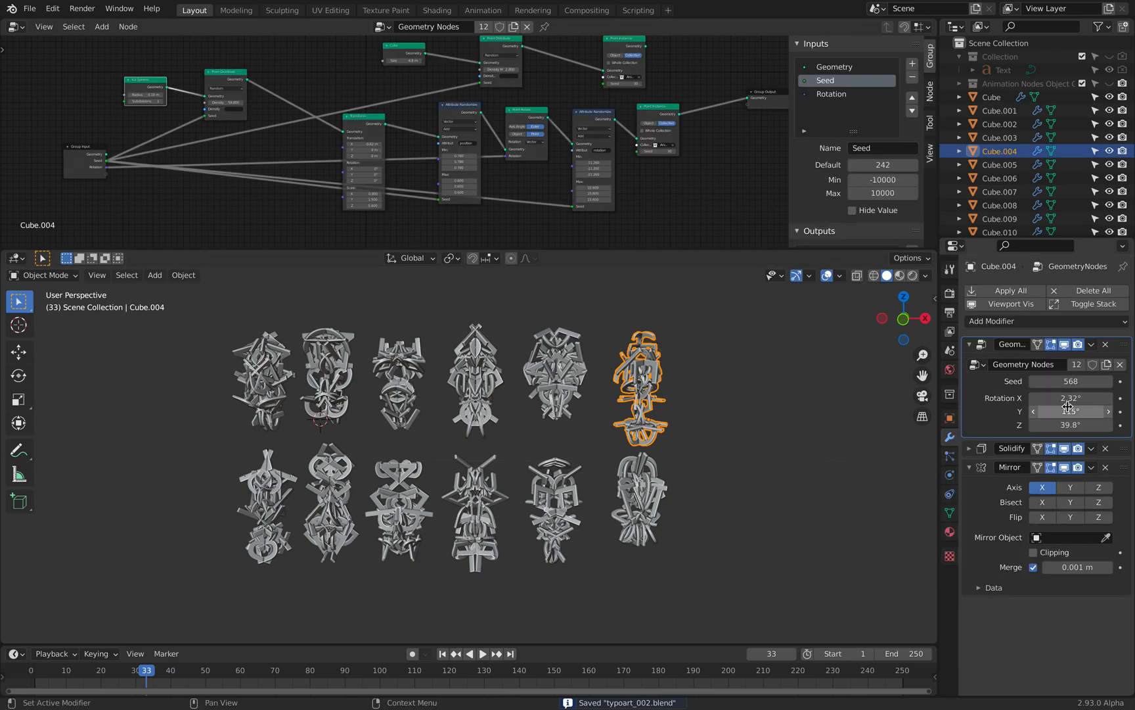
{"action": "left_click_drag", "start_coordinate": [1069, 410], "coordinate": [1079, 410]}
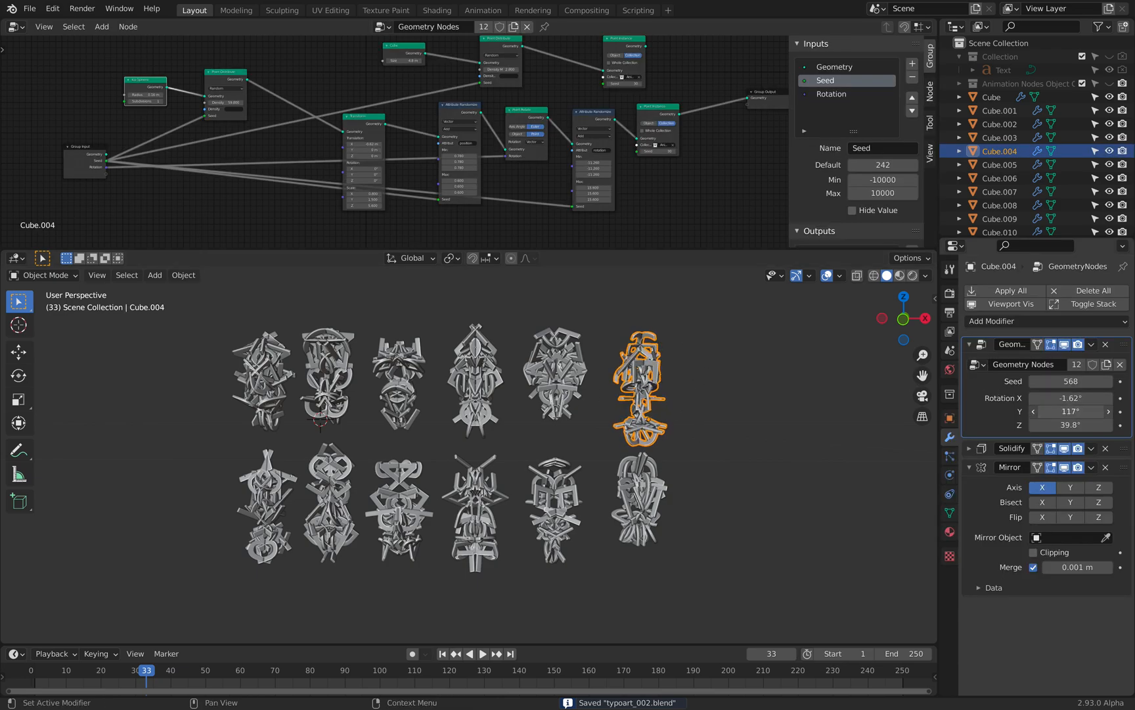